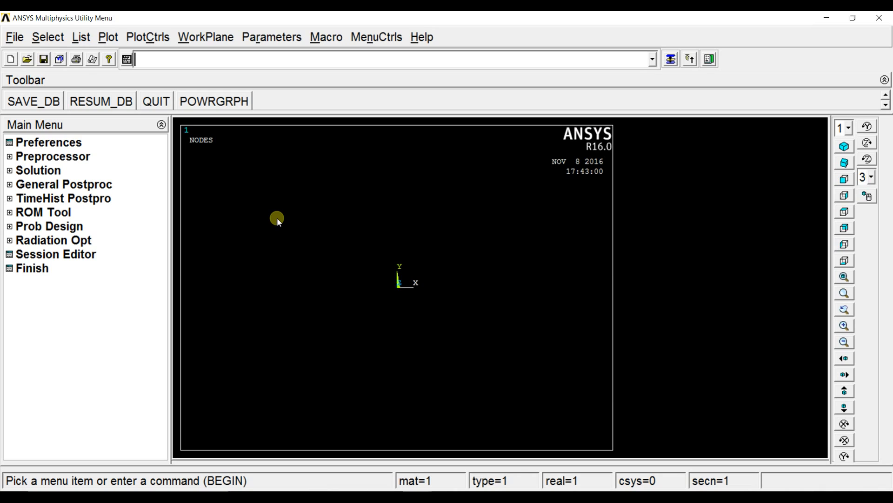
- Filter the preferences to the Structural discipline only
left_click(50, 142)
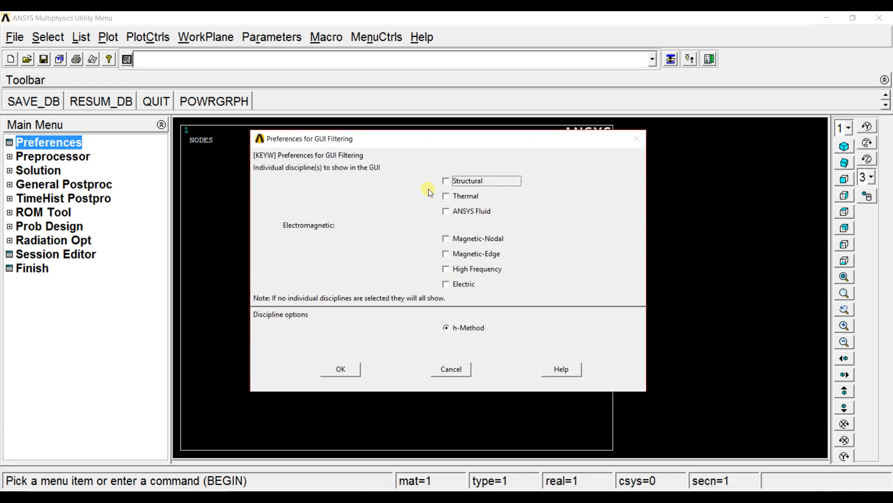
left_click(446, 180)
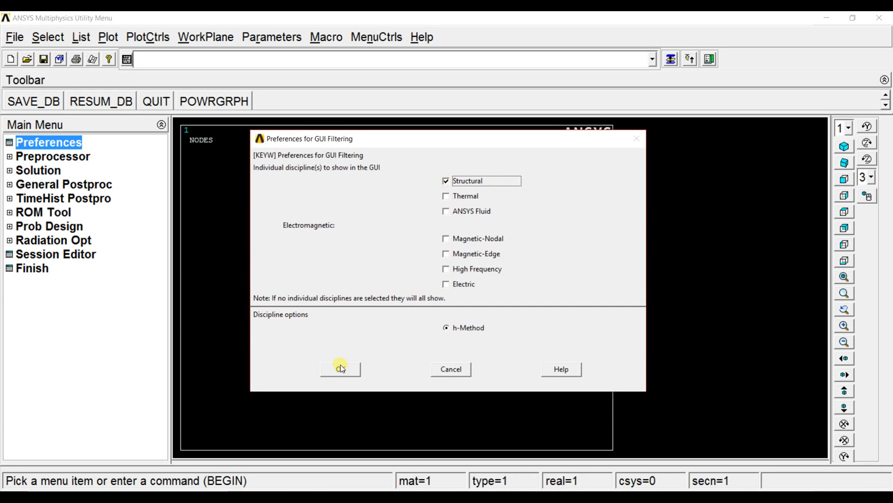
left_click(340, 368)
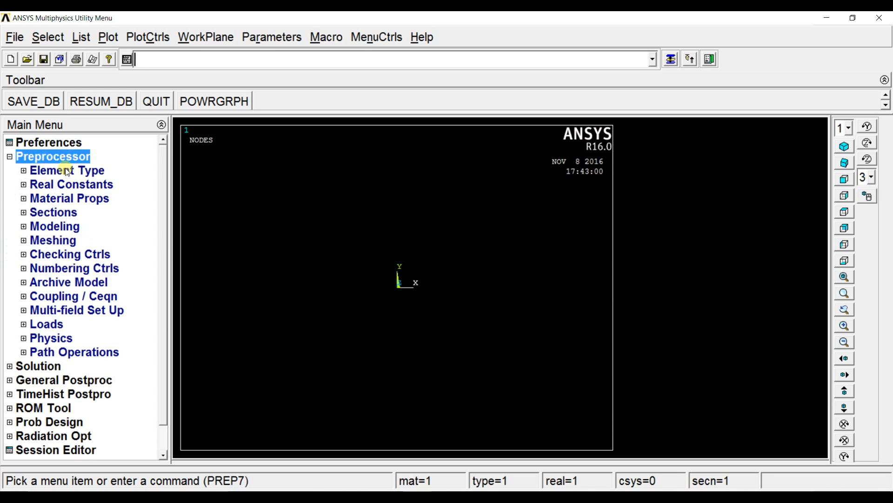
- Add a 2-node BEAM188 beam element type
left_click(86, 184)
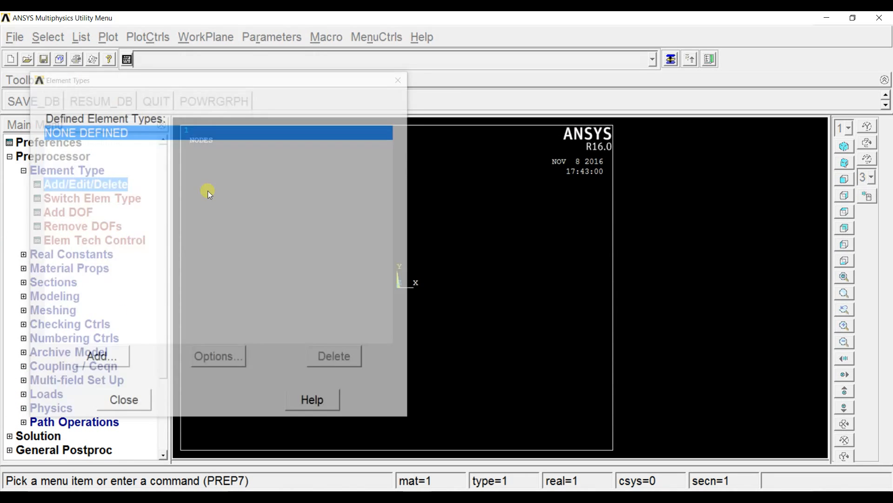
left_click(101, 357)
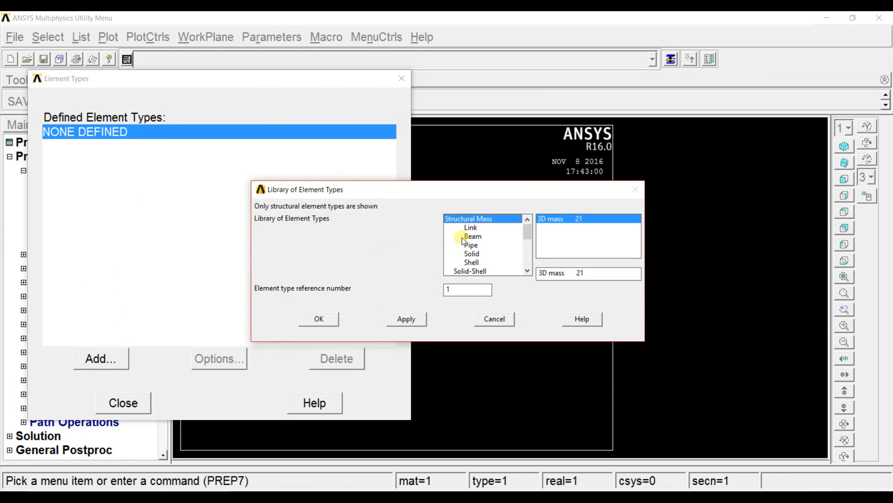
left_click(472, 236)
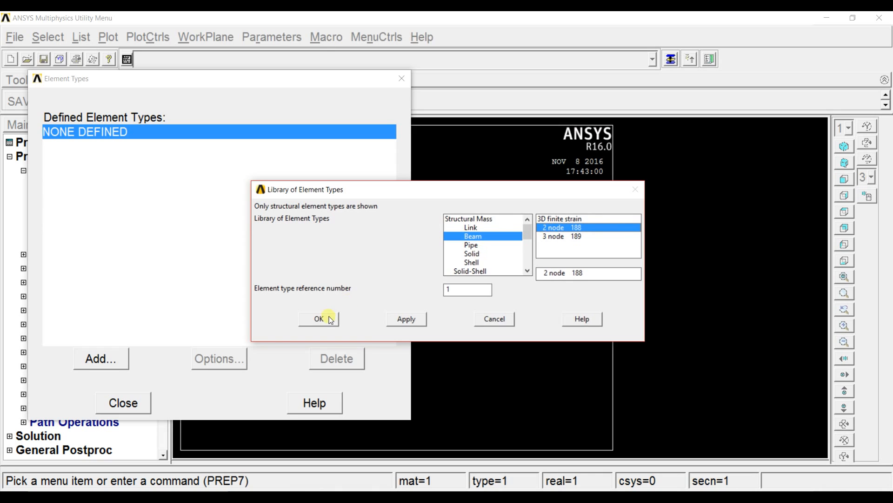
left_click(318, 319)
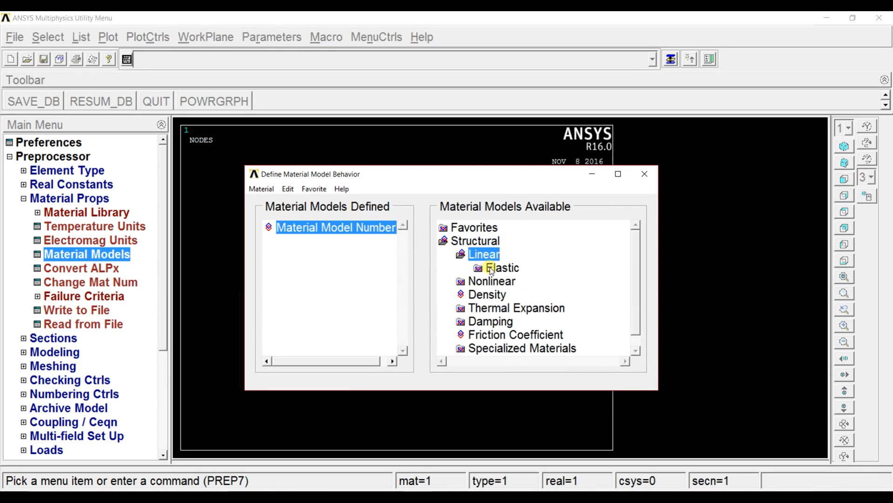
- Give material 1 linear isotropic properties: EX 2e11 and PRXY 0.3
double_click(498, 268)
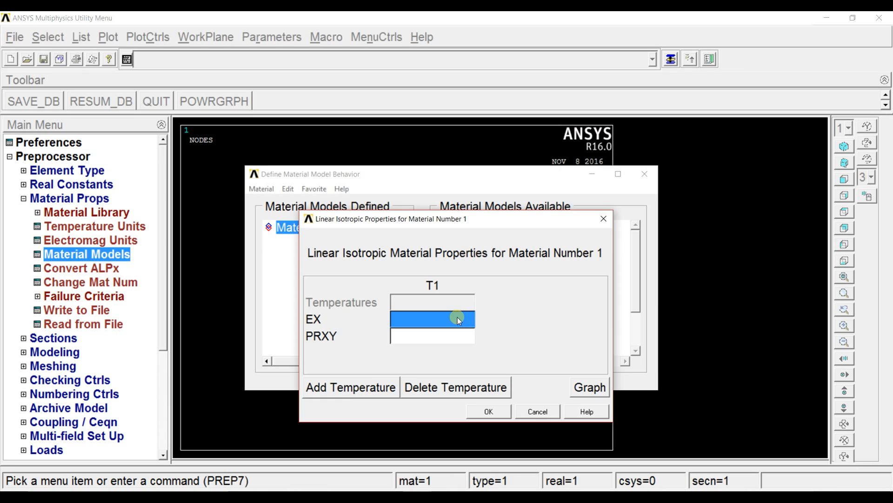
type("2e11")
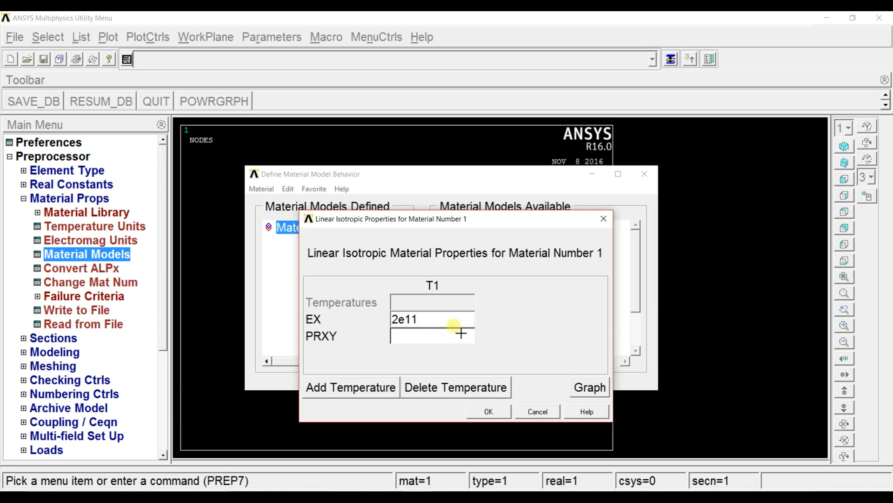
type("0.3")
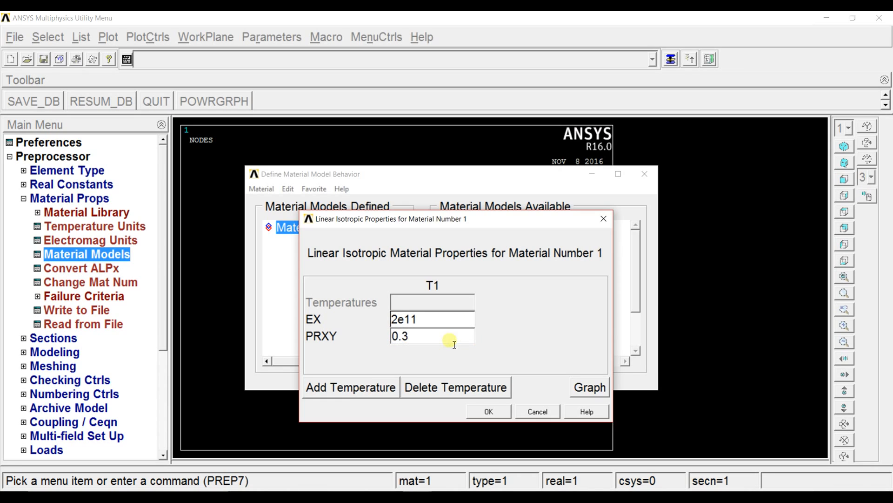
left_click(488, 410)
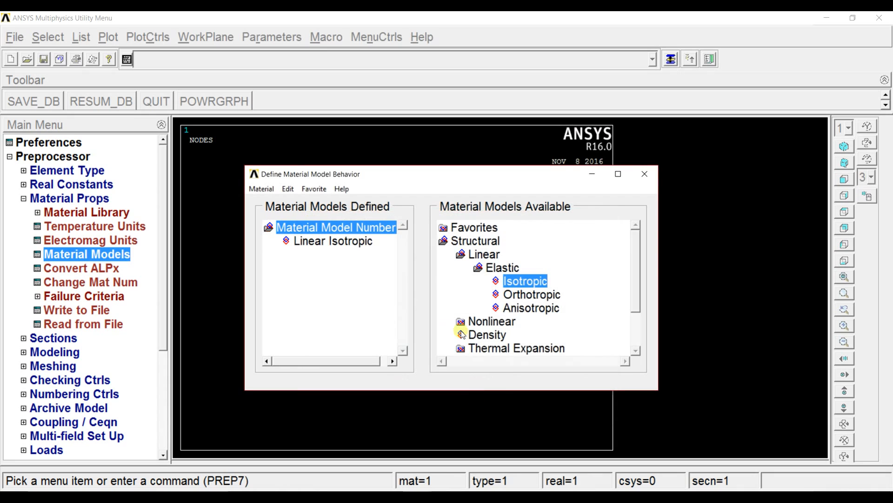
- Add a density of 7800 to material 1 and close Material Models
double_click(487, 334)
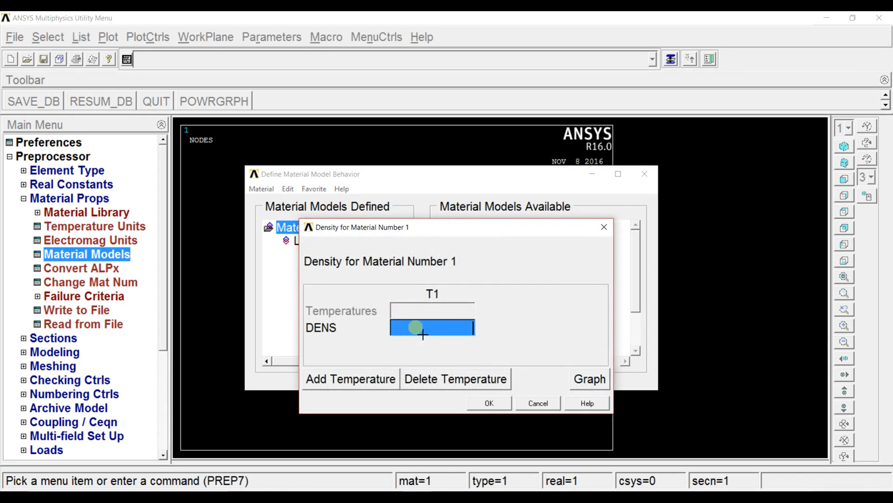
type("7800")
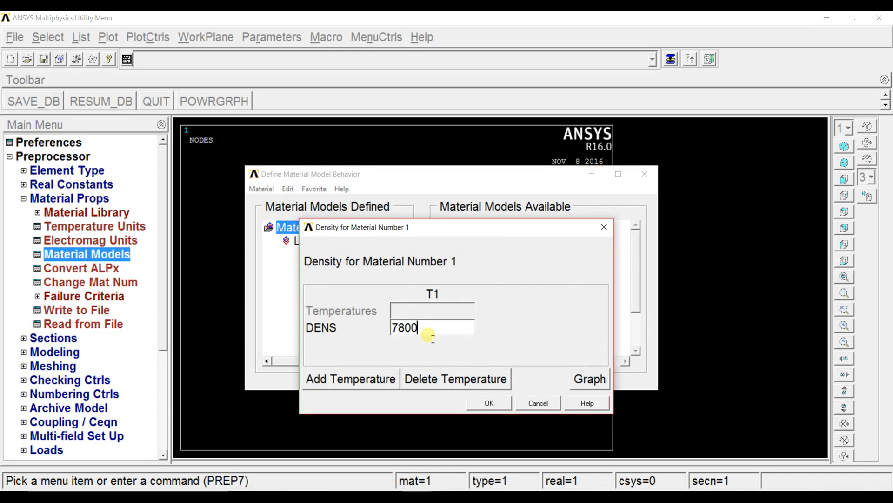
left_click(487, 403)
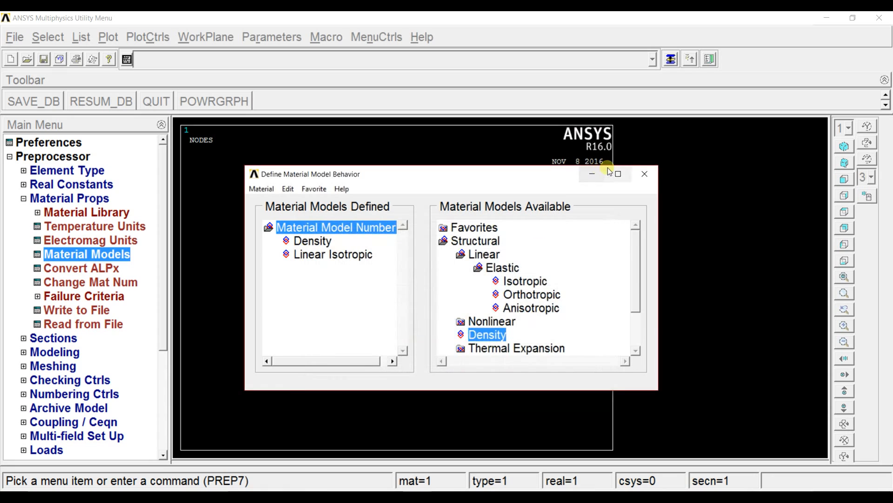
left_click(644, 173)
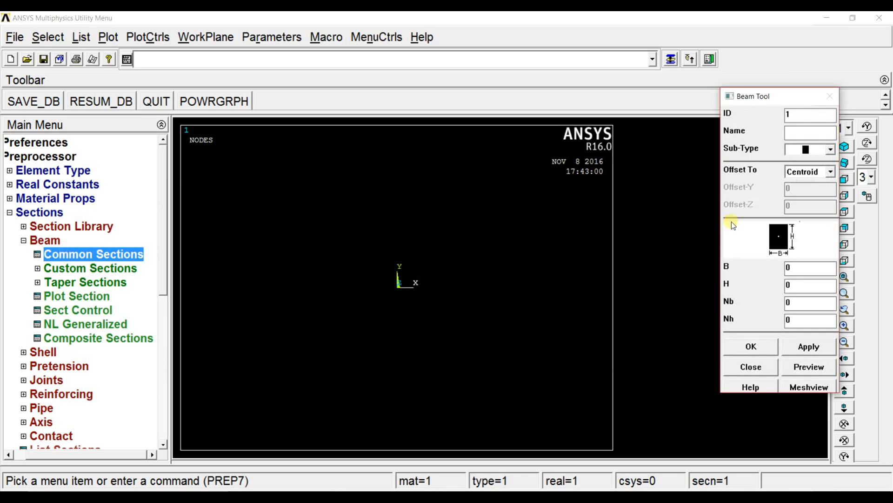
- Set the rectangular beam section's breadth B and height H to 1
left_click(809, 268)
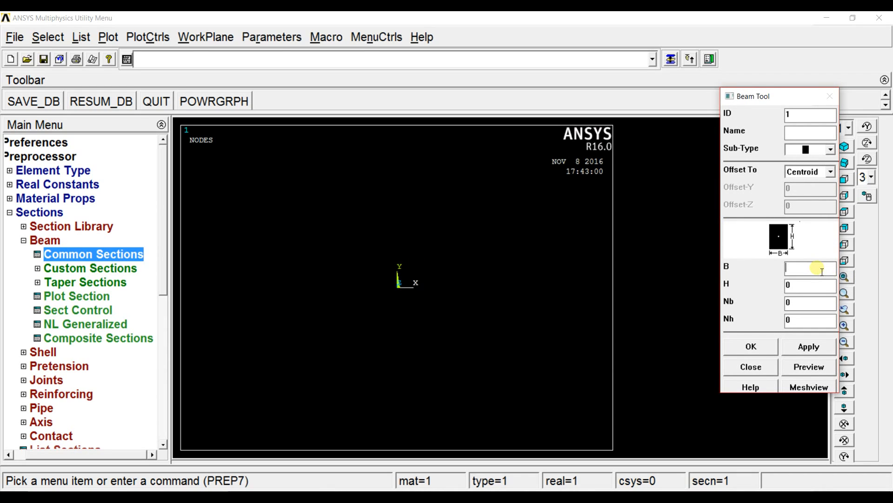
type("1")
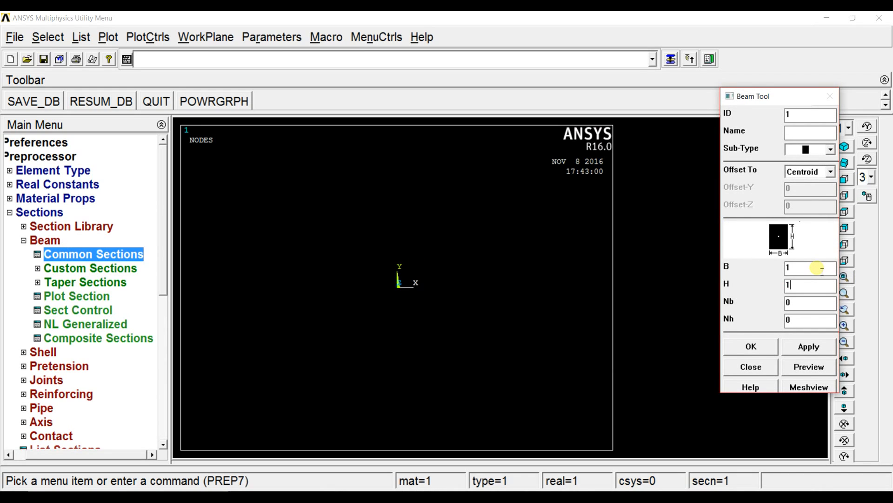
left_click(751, 366)
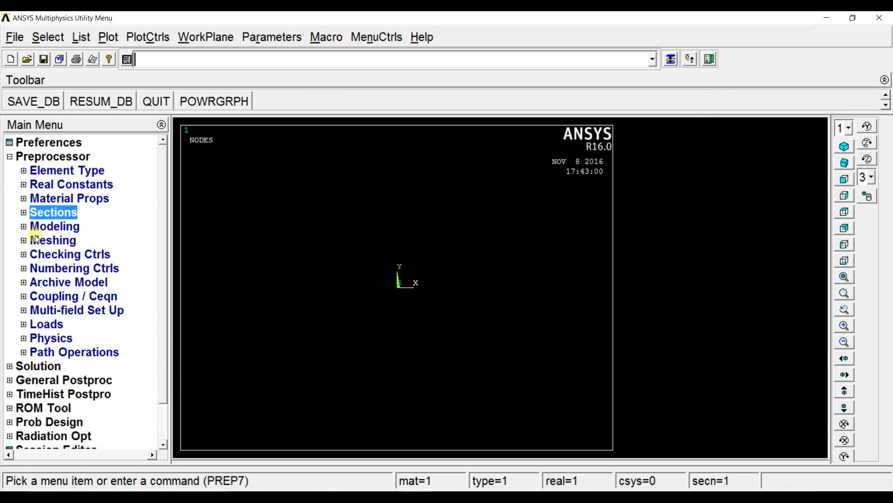
- Create keypoint 2 at X = 10 in the active coordinate system
left_click(54, 226)
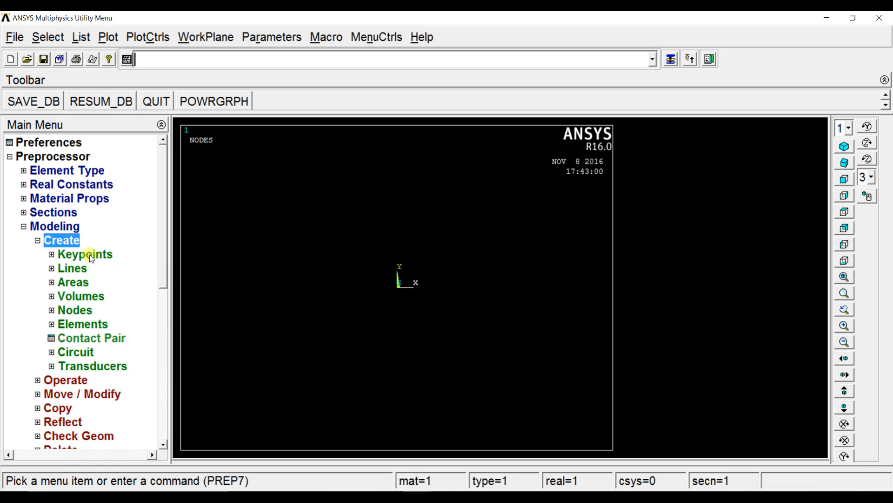
left_click(84, 253)
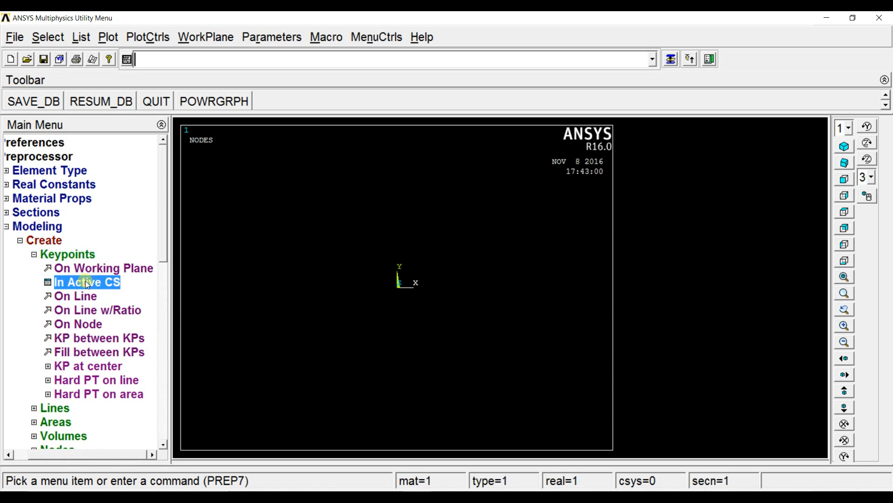
left_click(87, 282)
type("2")
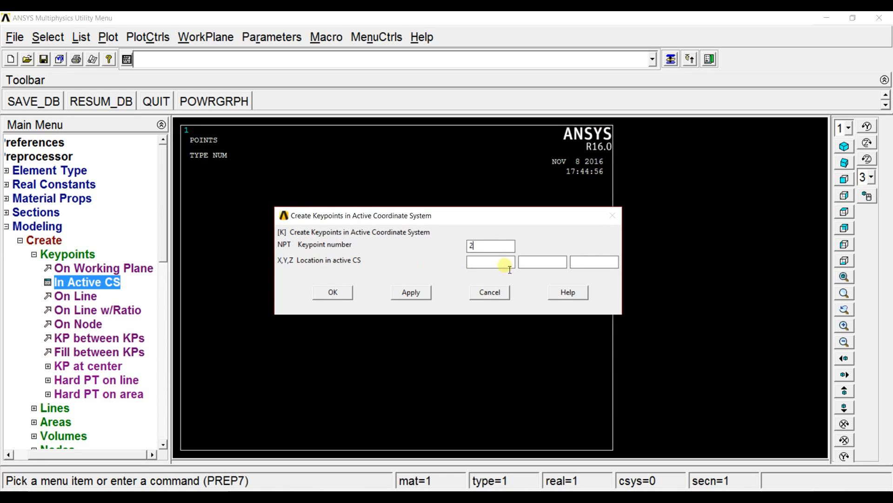
type("10")
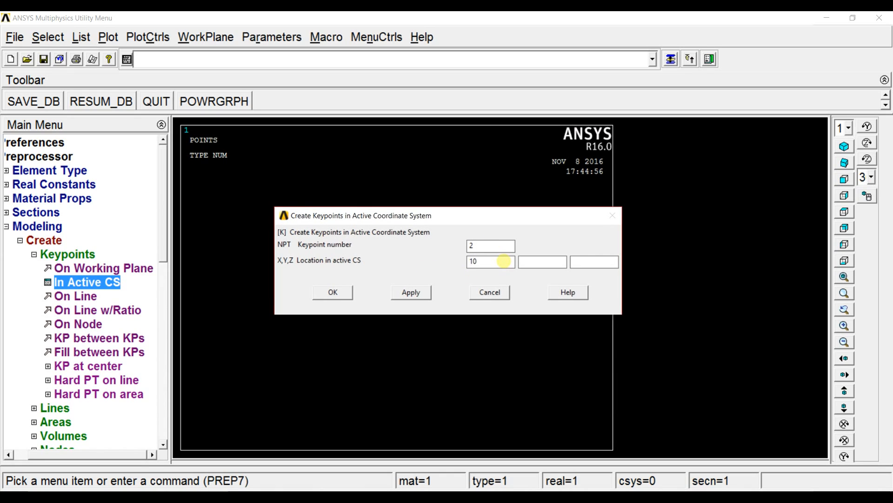
left_click(332, 292)
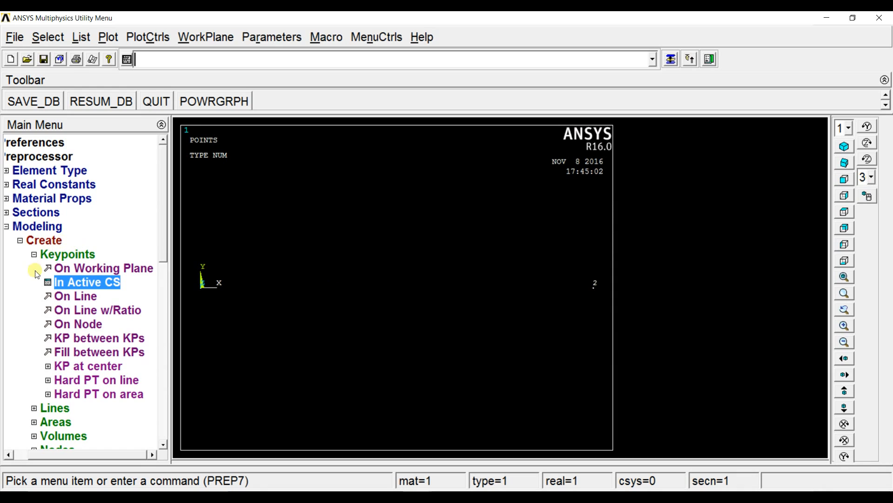
left_click(34, 254)
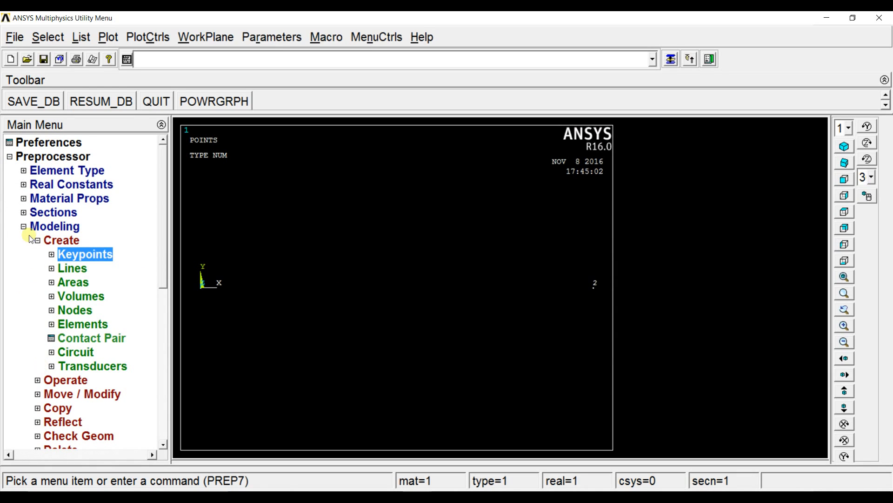
- Draw a straight line joining keypoints 1 and 2
left_click(61, 240)
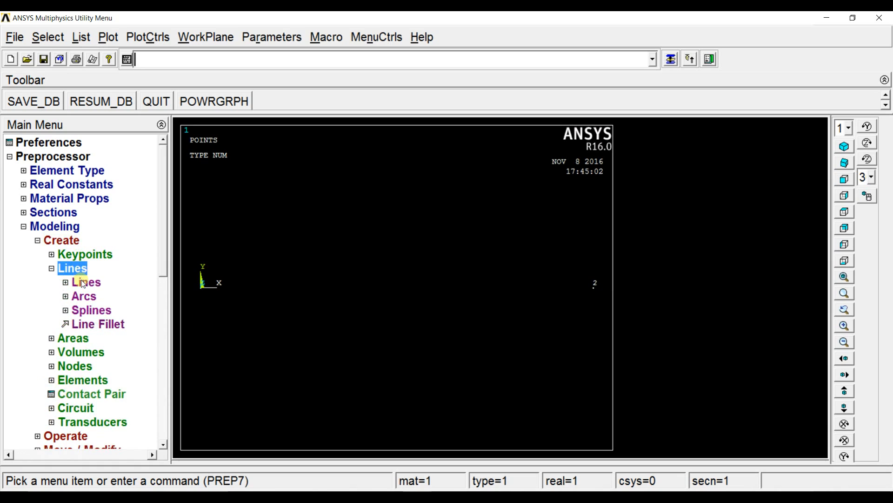
left_click(85, 281)
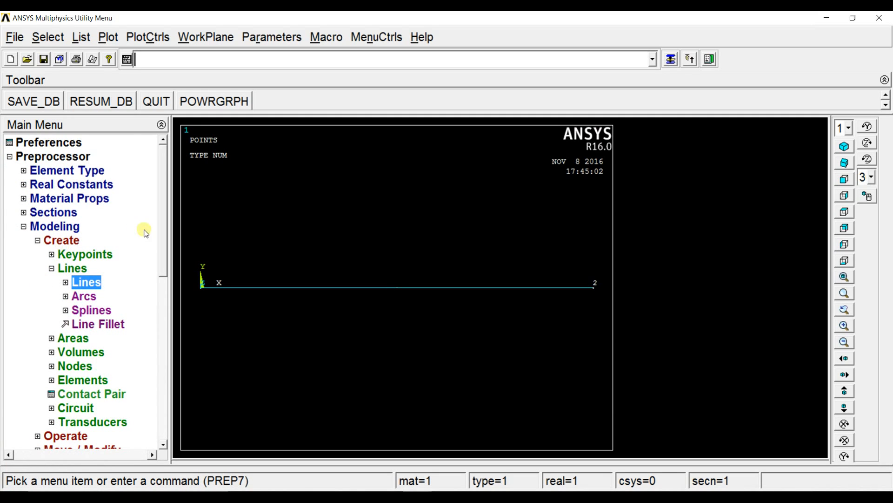
scroll("down", 3)
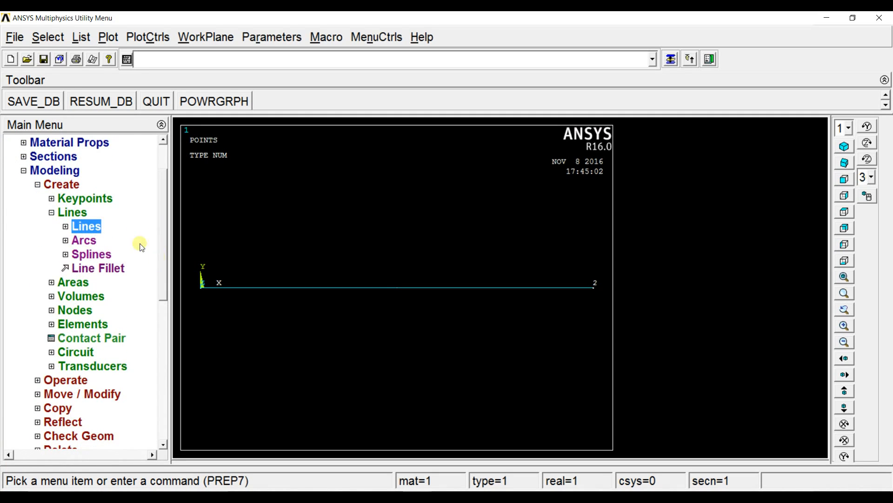
left_click(74, 212)
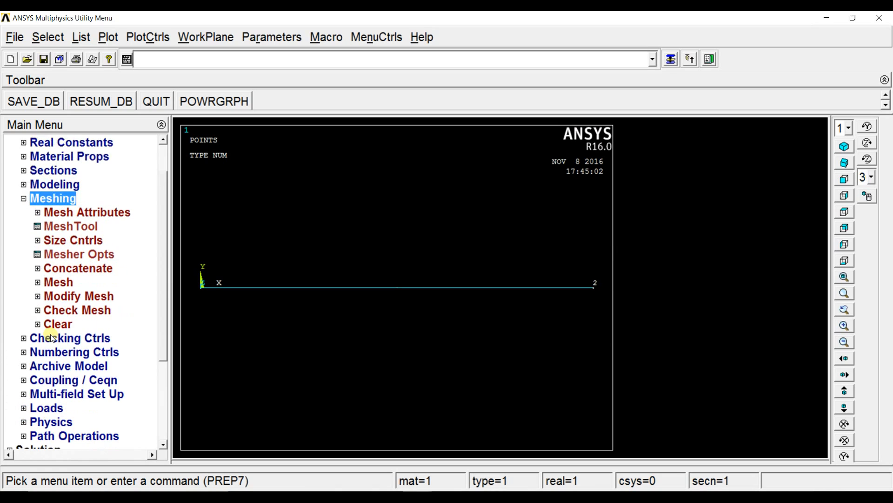
- Assign 100 element divisions to all lines
left_click(72, 240)
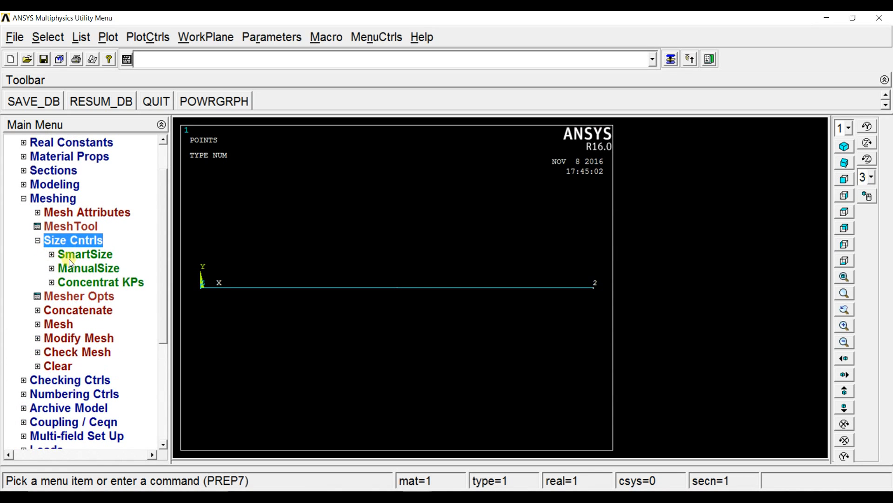
left_click(89, 268)
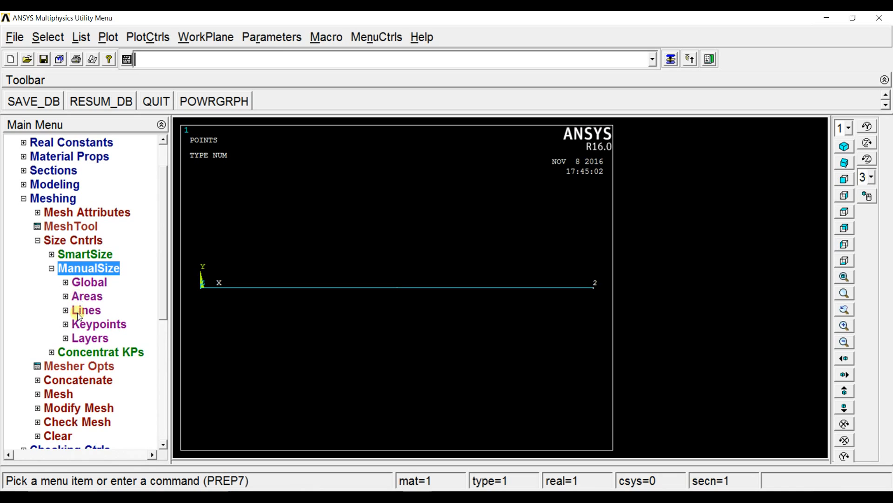
left_click(109, 324)
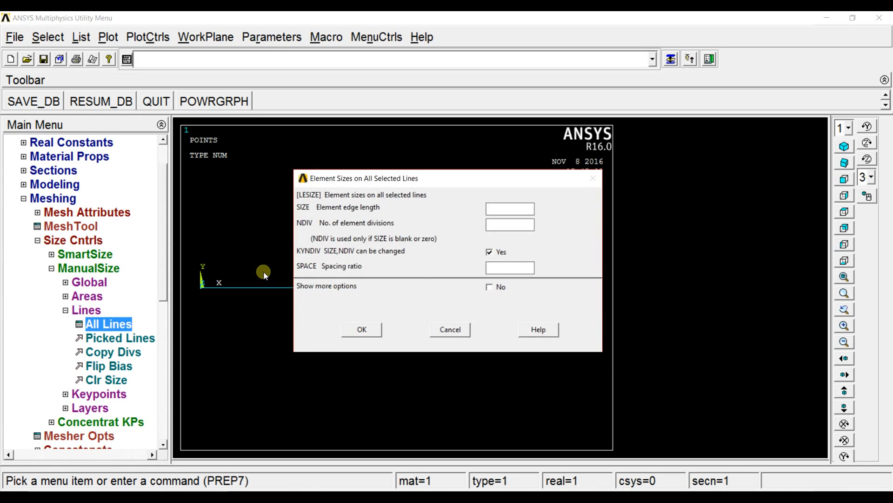
type("100")
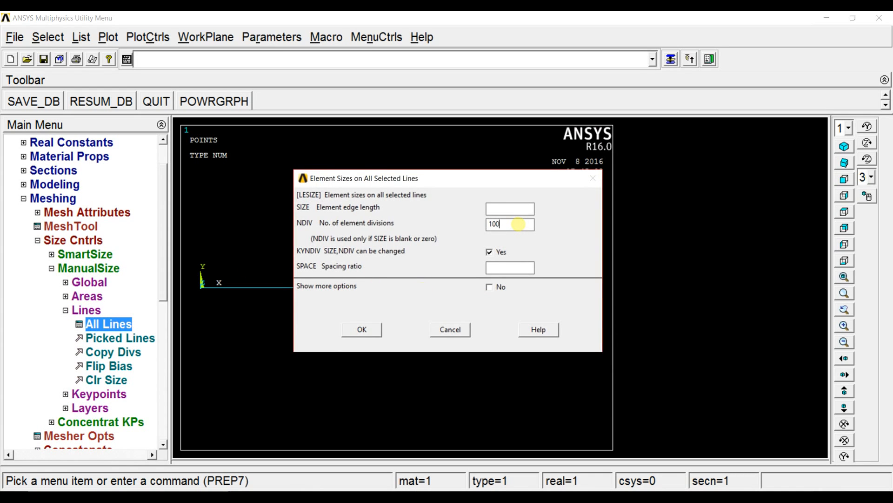
left_click(361, 329)
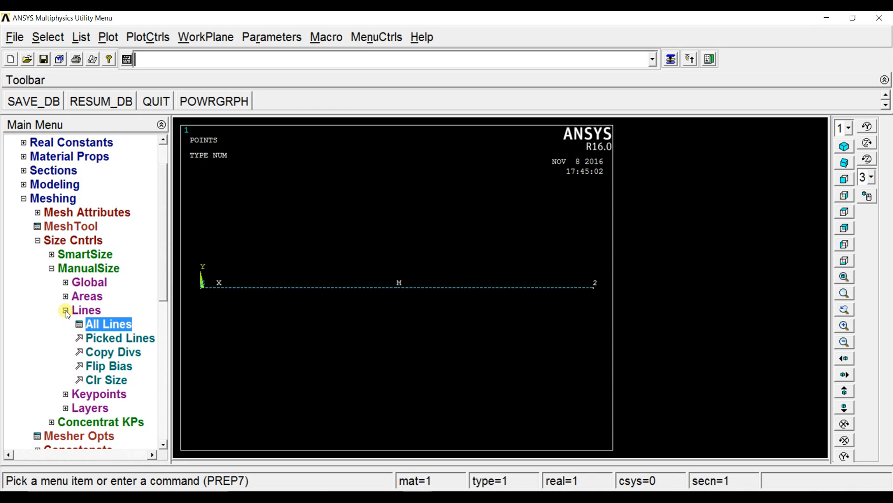
- Mesh the beam line by box-picking it
left_click(51, 240)
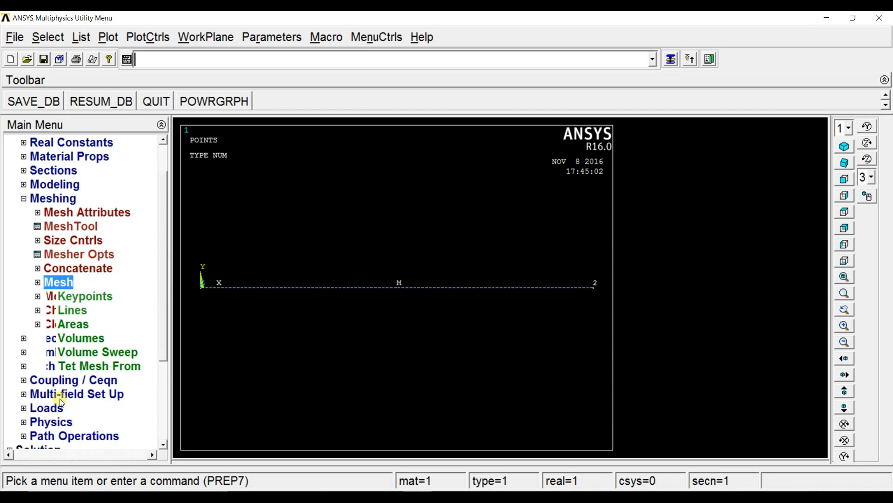
left_click(58, 281)
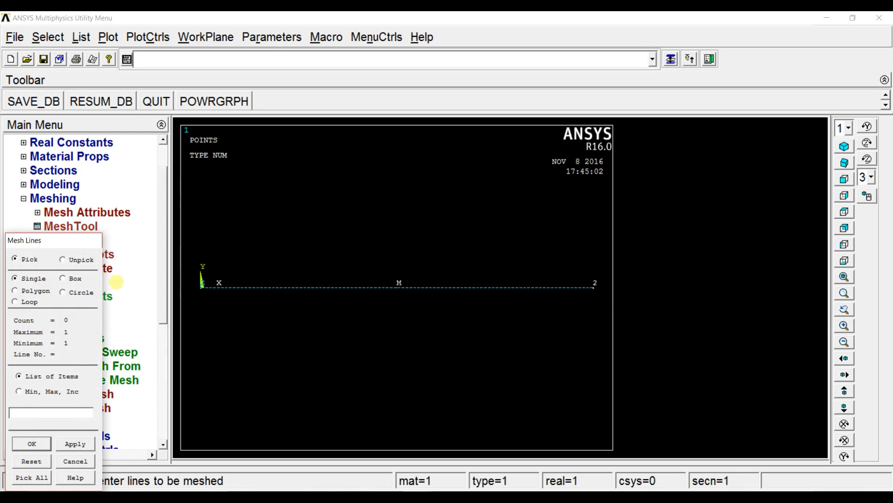
left_click(63, 278)
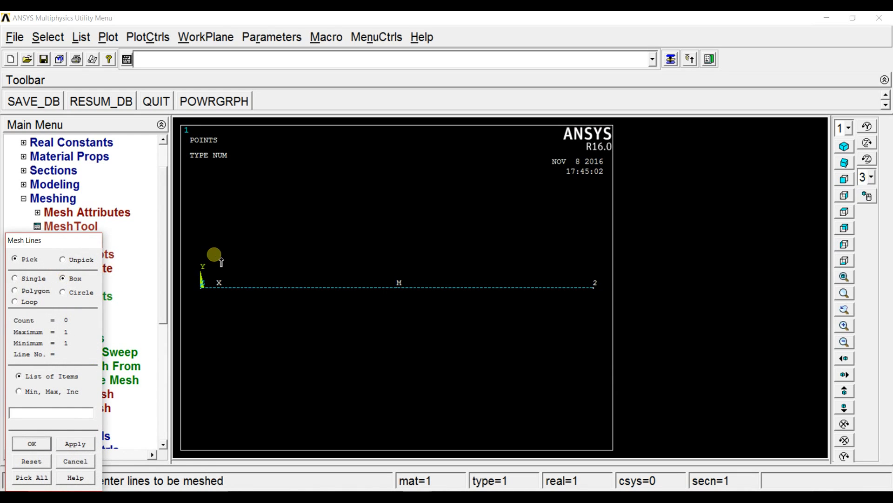
left_click_drag(214, 253, 601, 307)
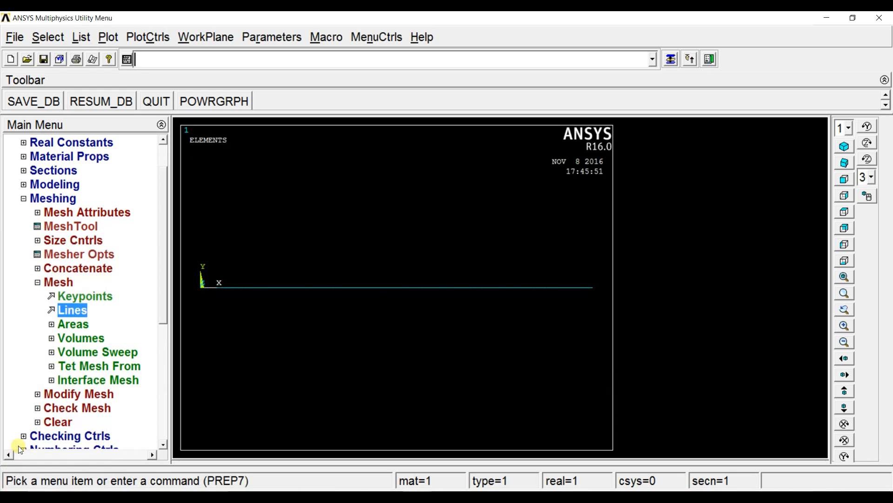
left_click(58, 282)
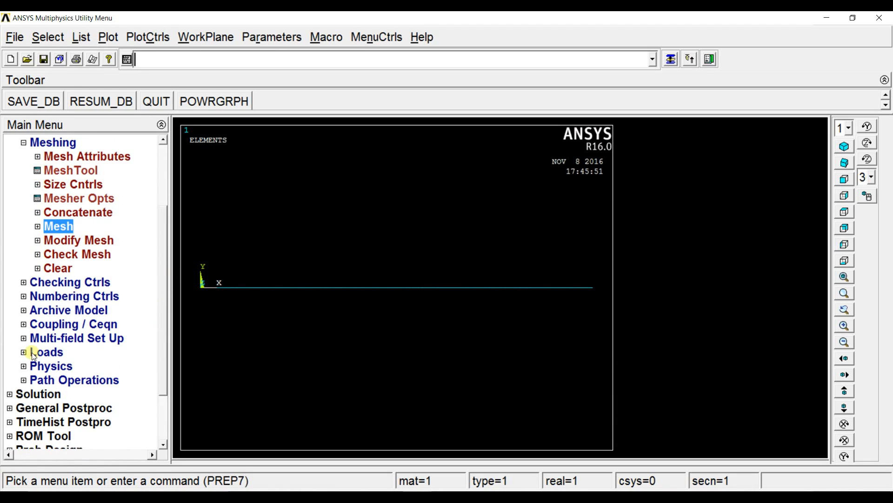
- Define a new transient analysis by mode superposition, entering mode-number values 0 and 1
left_click(23, 352)
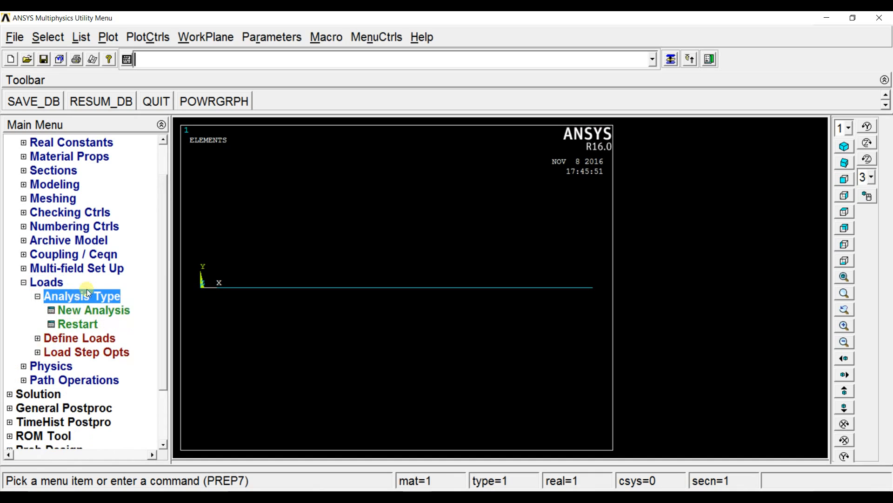
left_click(93, 310)
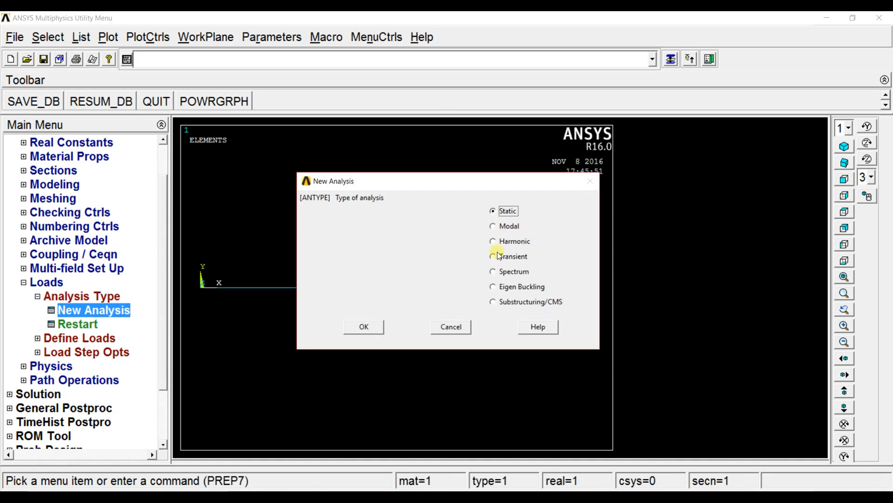
left_click(493, 256)
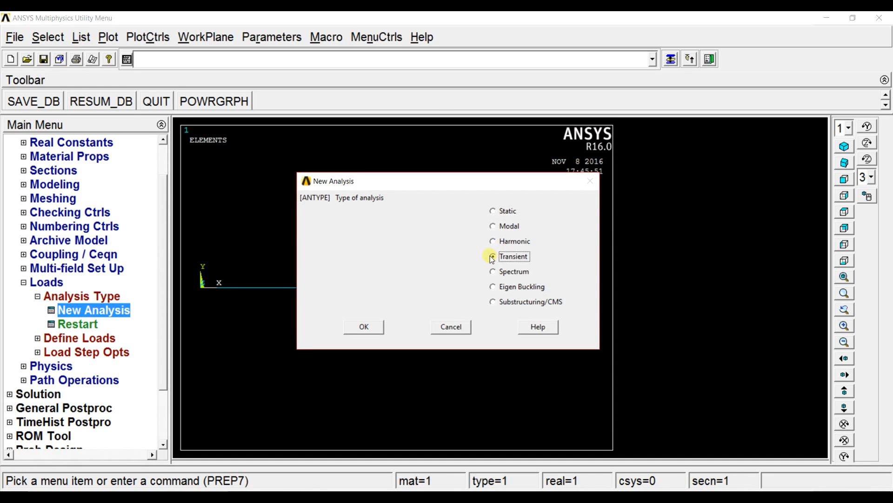
left_click(363, 327)
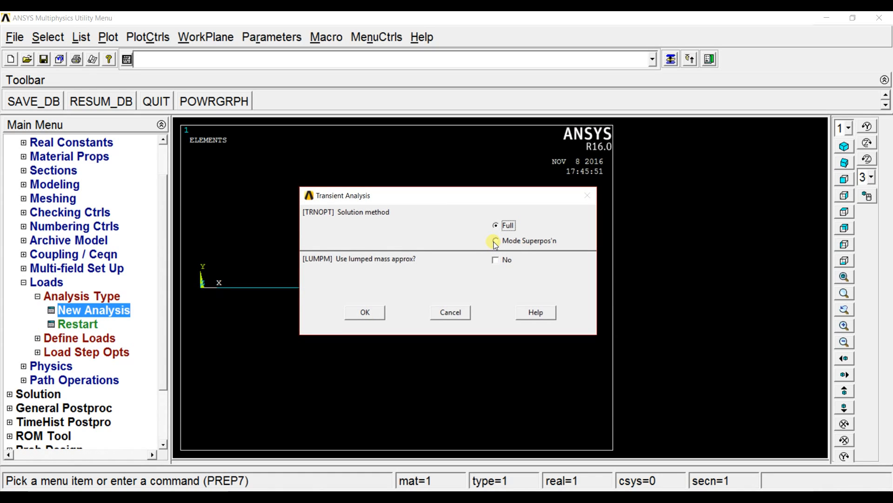
left_click(495, 240)
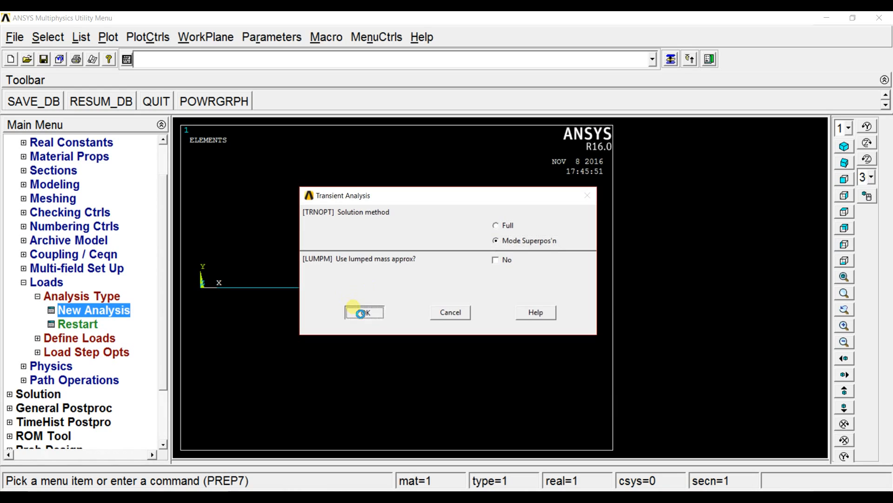
left_click(364, 313)
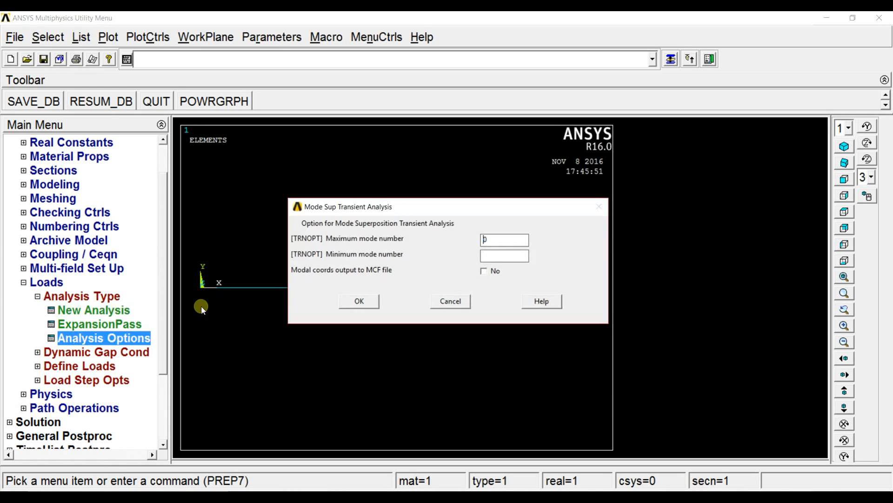
type("0")
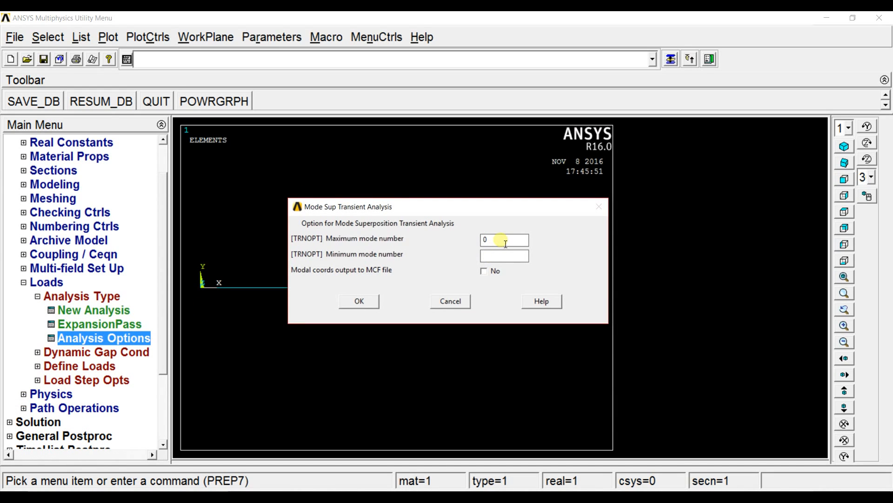
type("1")
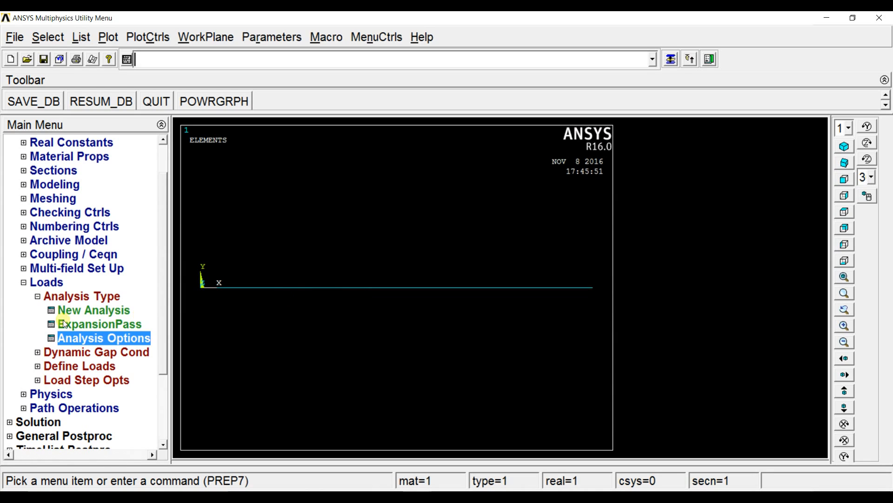
- Confirm the mode options and apply displacement constraints to keypoint 1 at the left end
left_click(79, 366)
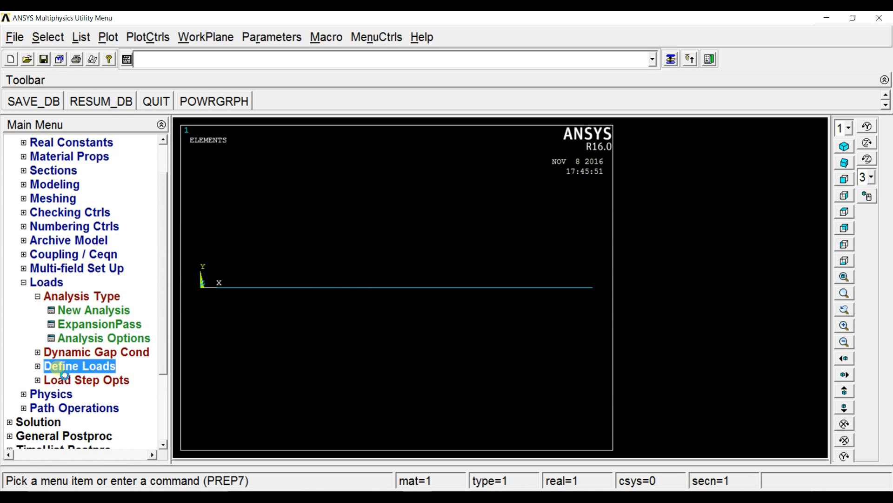
left_click(79, 366)
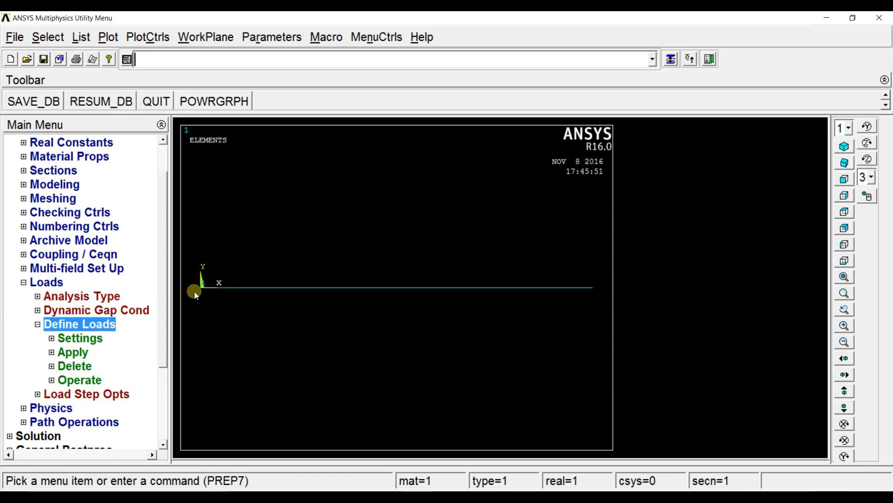
mouse_move(544, 284)
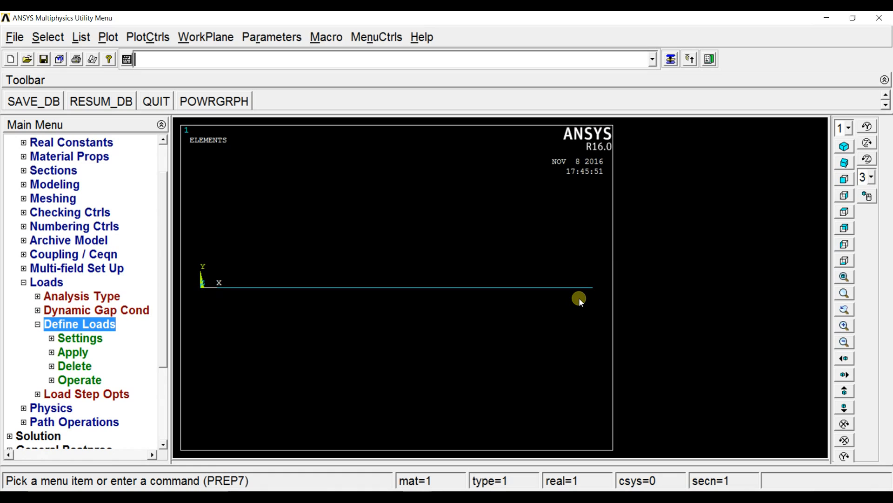
mouse_move(290, 350)
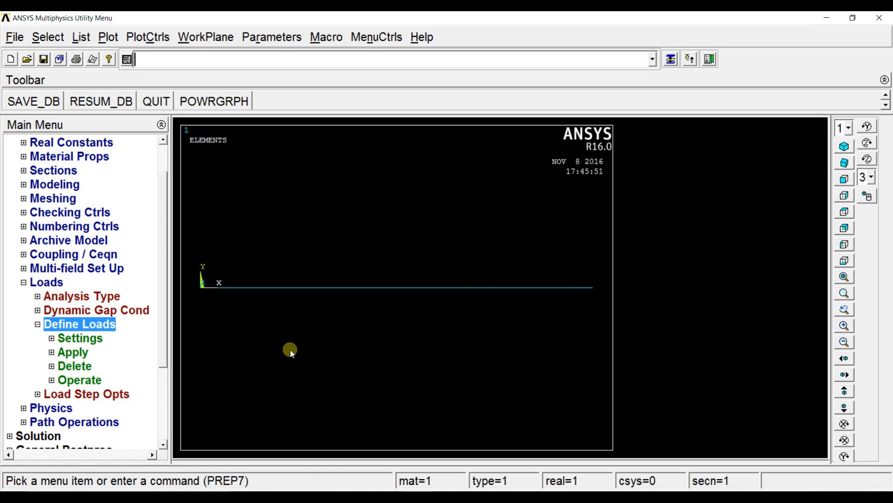
mouse_move(79, 338)
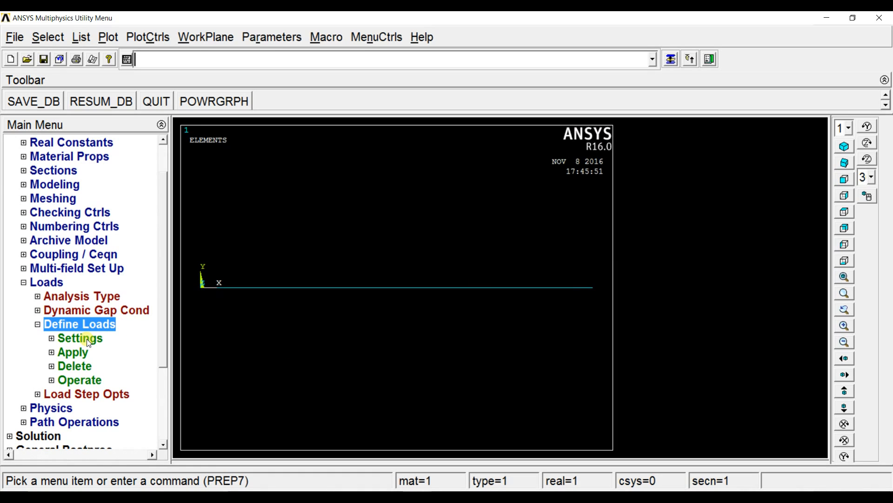
left_click(73, 351)
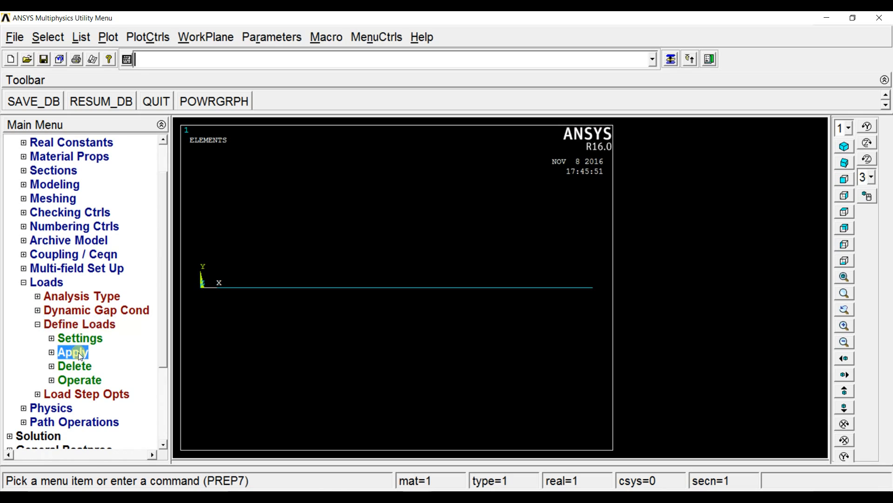
left_click(72, 352)
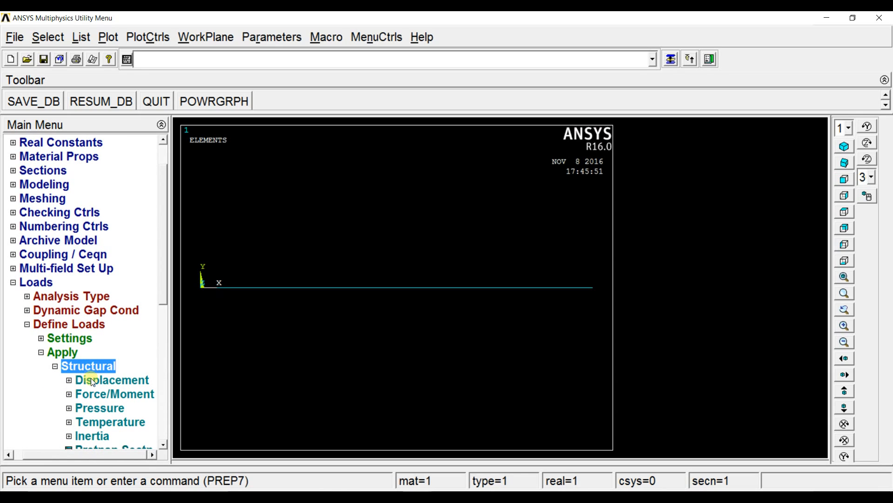
left_click(112, 380)
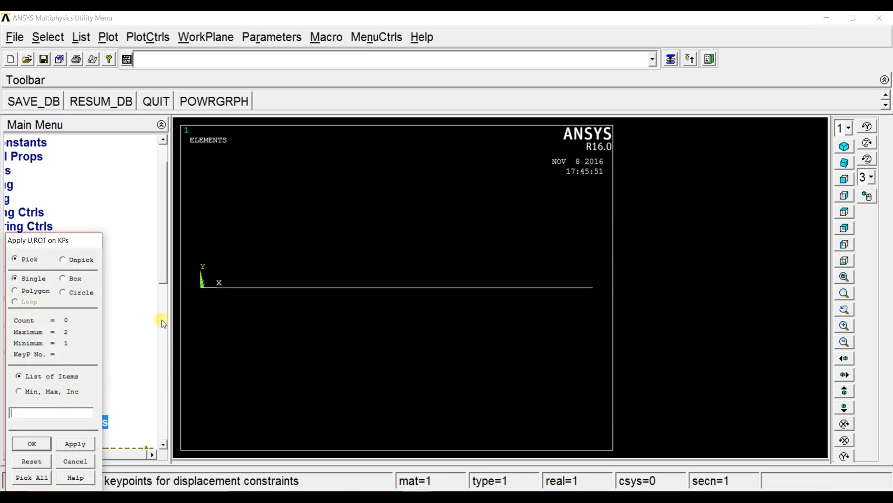
left_click(200, 288)
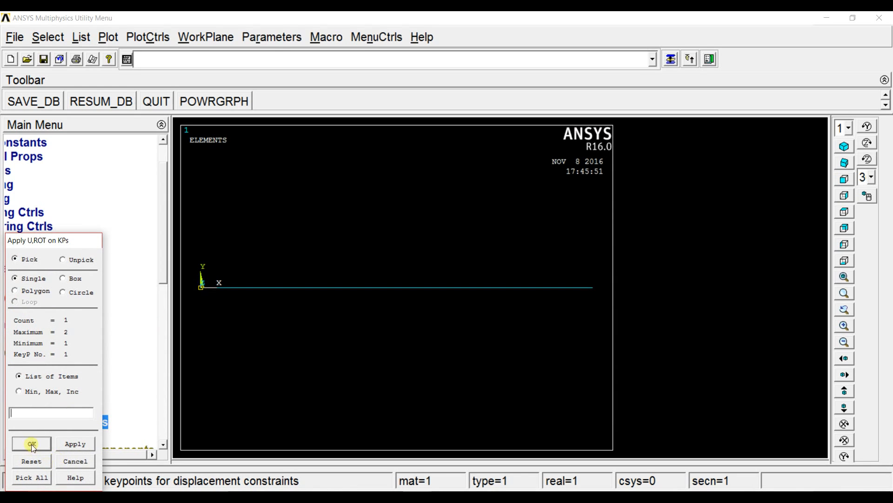
left_click(31, 444)
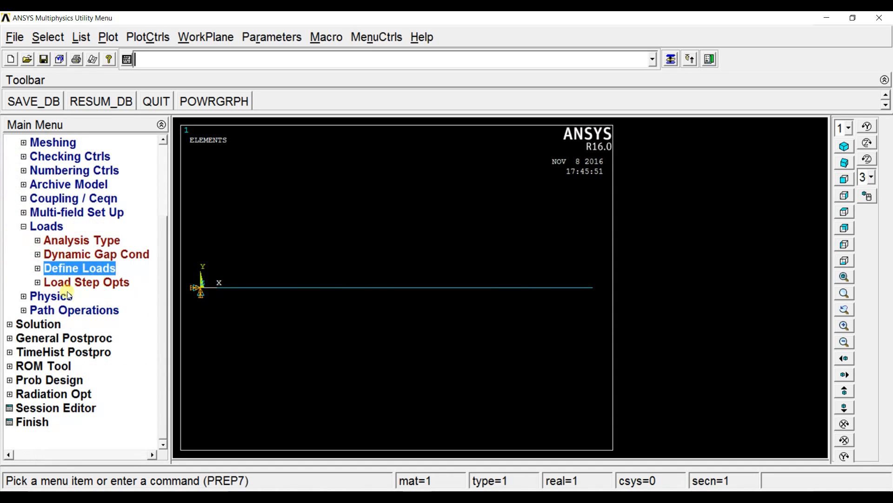
- Set a 0.001 time step size with stepped loading
left_click(86, 282)
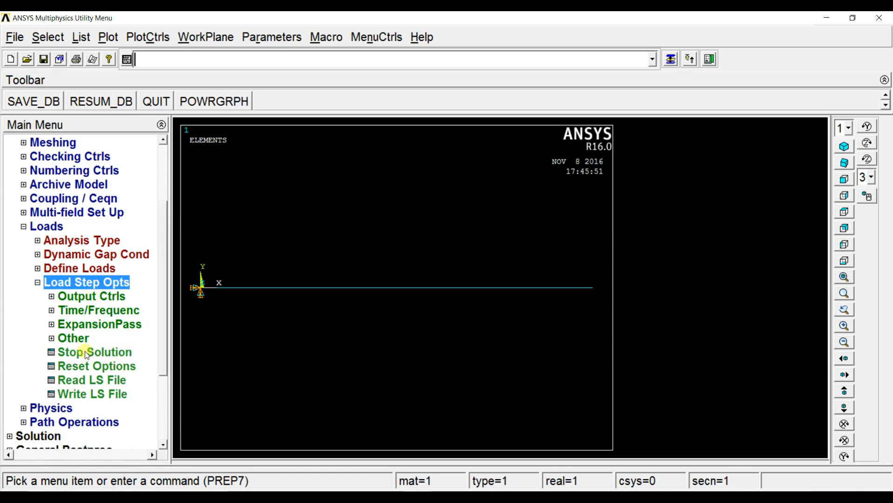
mouse_move(68, 268)
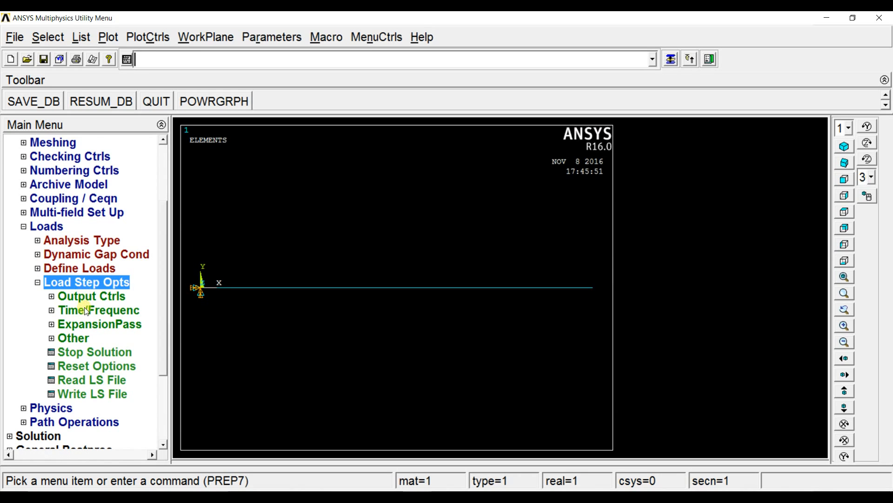
left_click(97, 324)
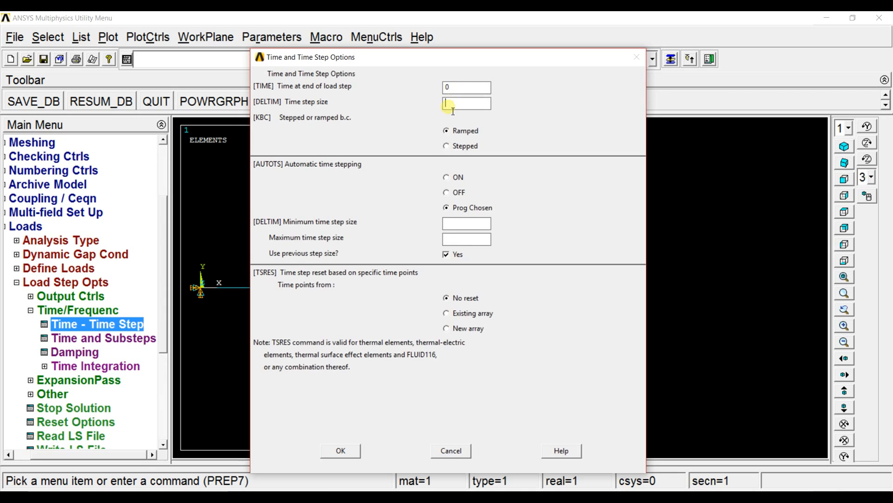
type("0.00")
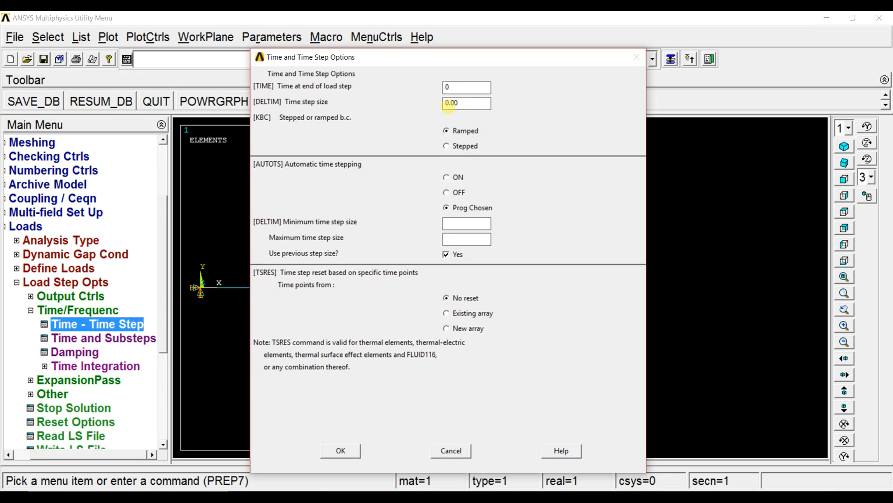
type("0.001")
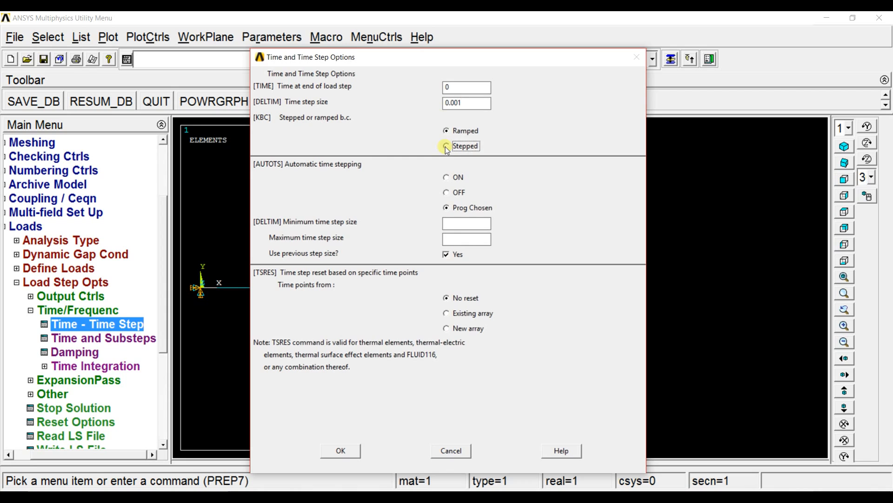
left_click(340, 450)
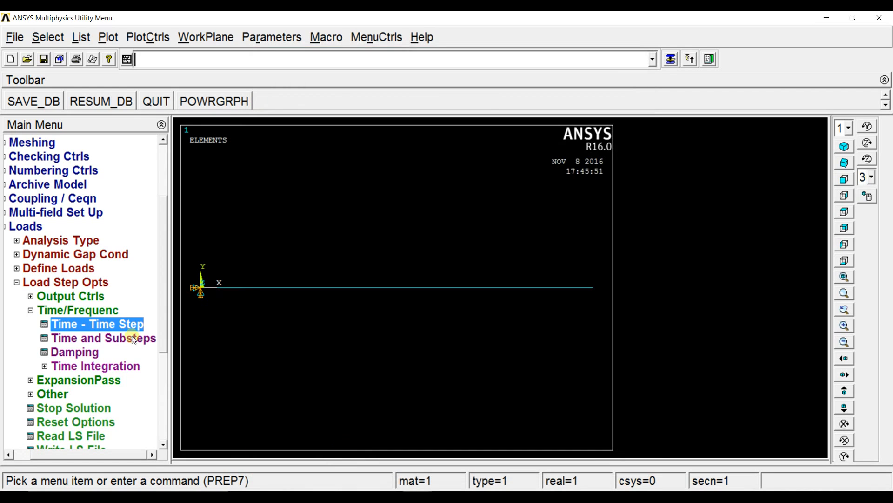
- Write the current loads and settings to load step file number 1
left_click(43, 309)
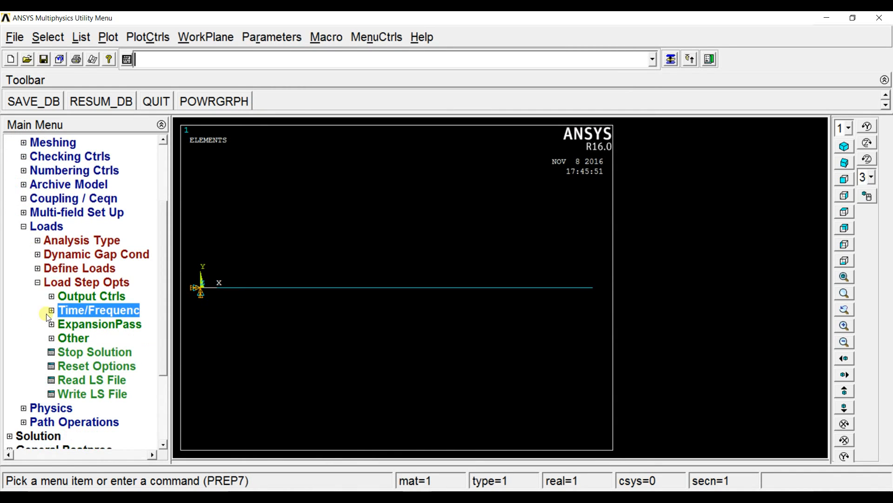
left_click(91, 393)
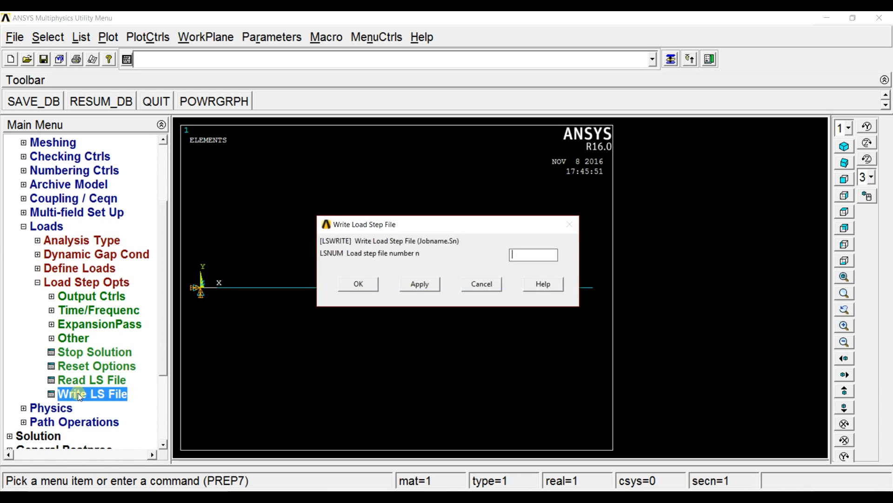
type("1")
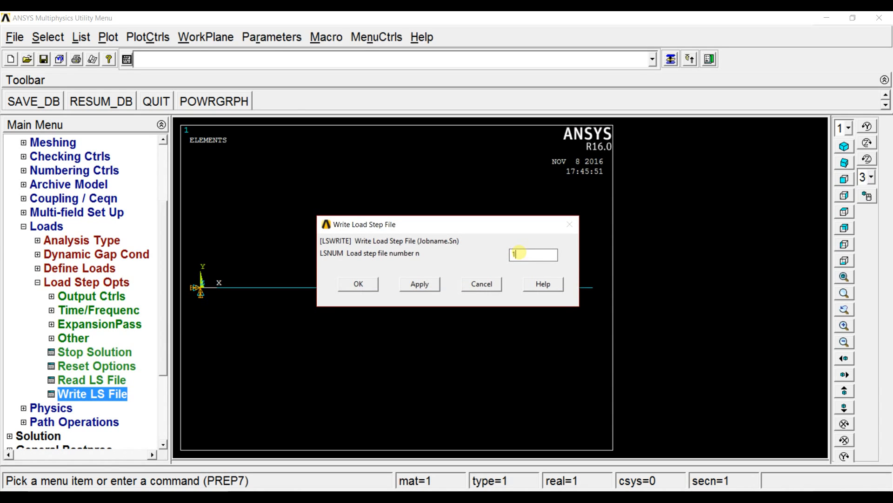
left_click(358, 284)
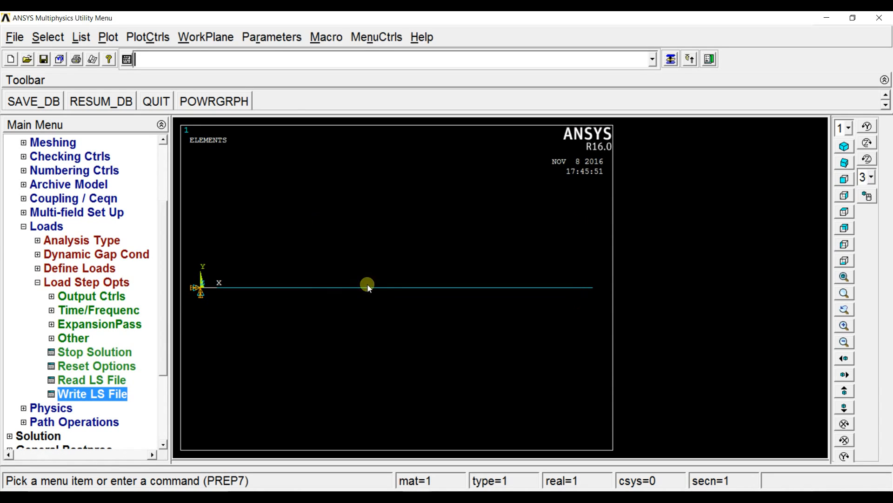
left_click(37, 282)
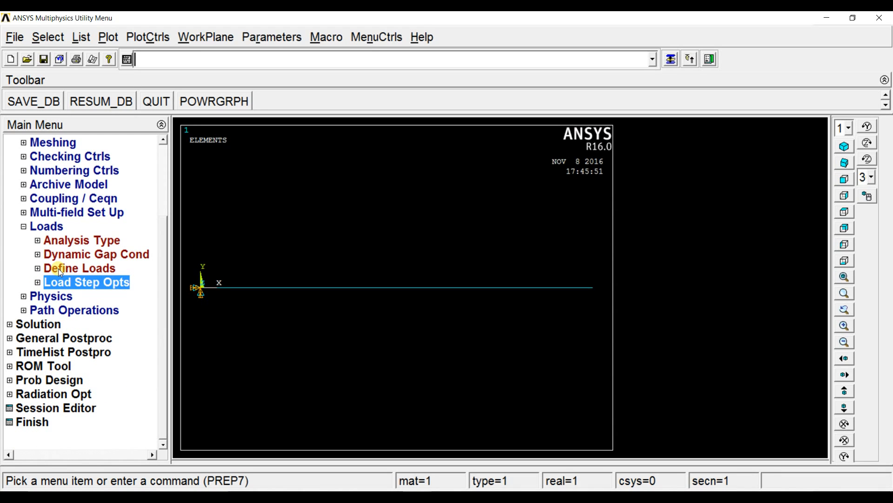
- Apply an FY force of -100 on the beam's right-end keypoint
left_click(79, 268)
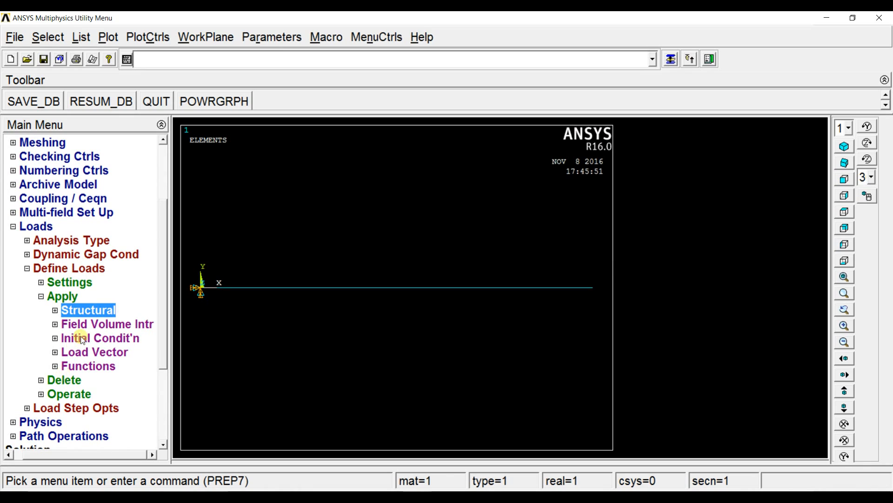
left_click(88, 309)
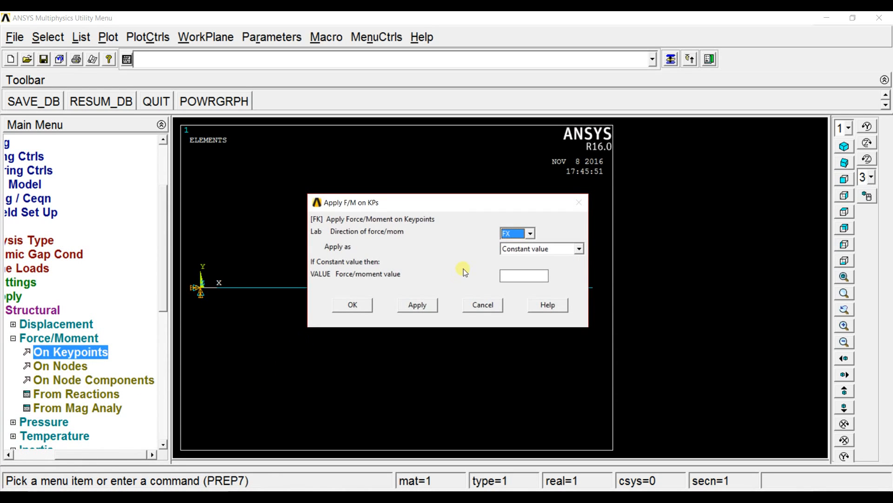
left_click(515, 233)
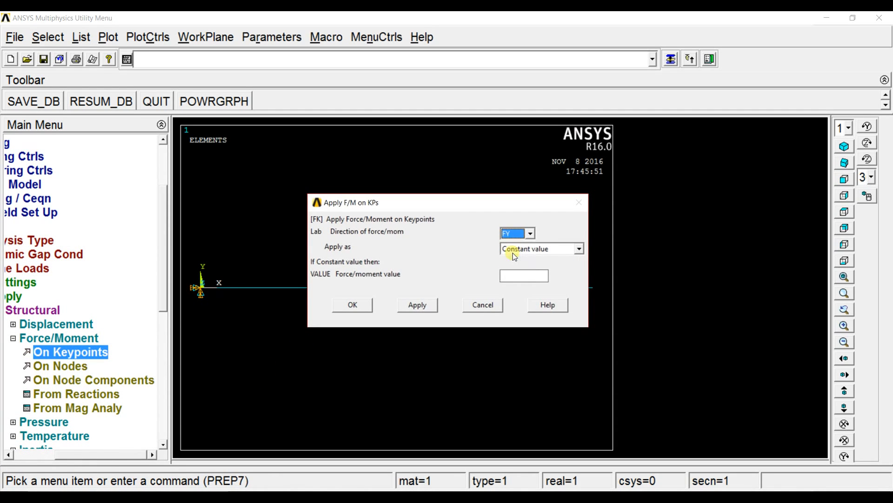
type("-100")
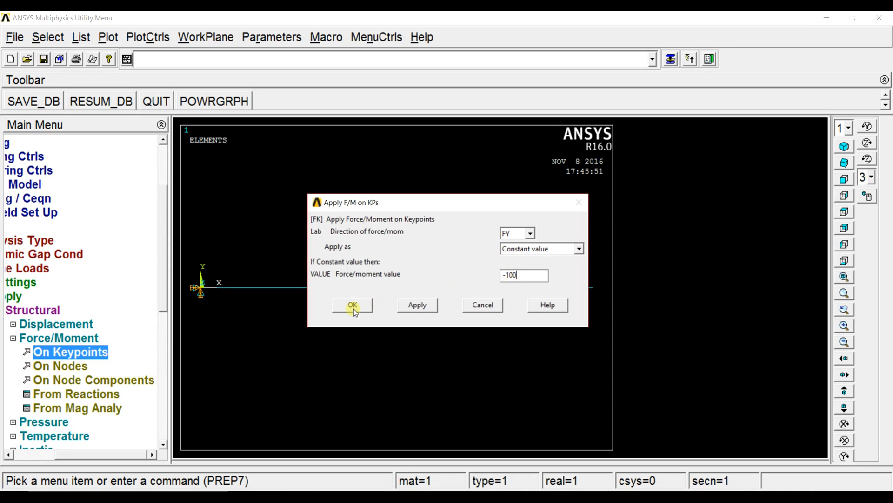
left_click(353, 305)
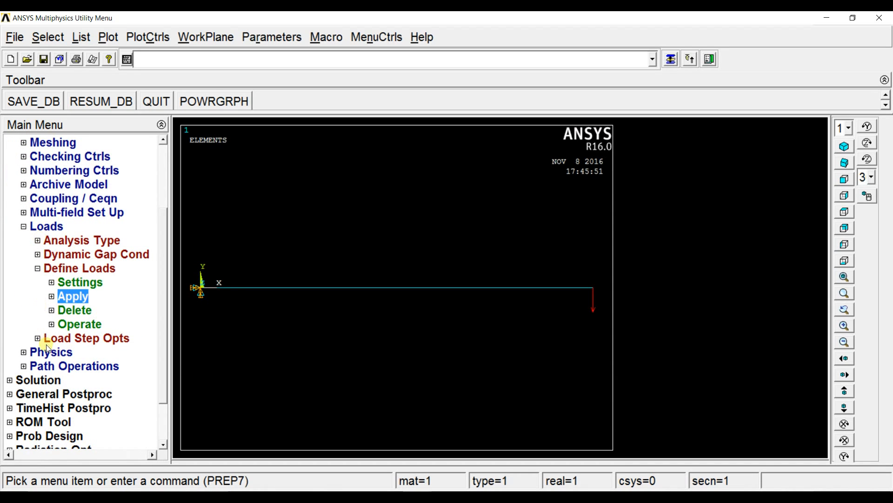
mouse_move(86, 337)
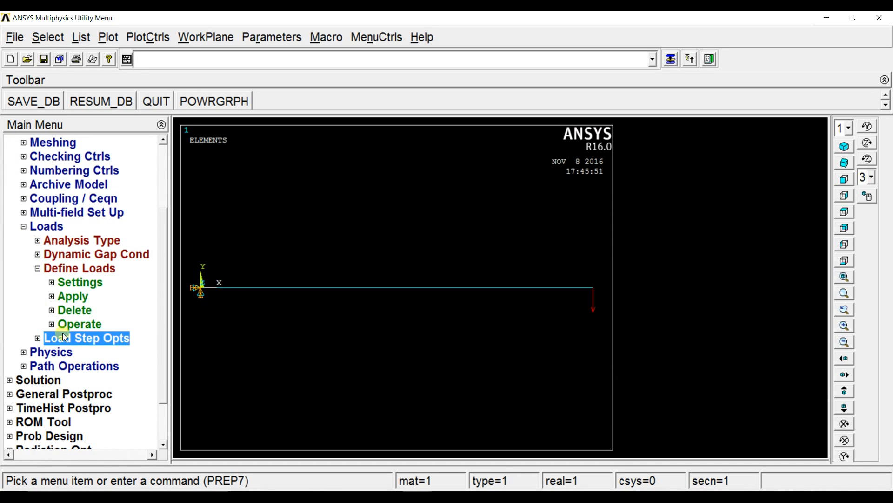
- Confirm a load step end time of 0.001 in the Time - Time Step settings
left_click(86, 337)
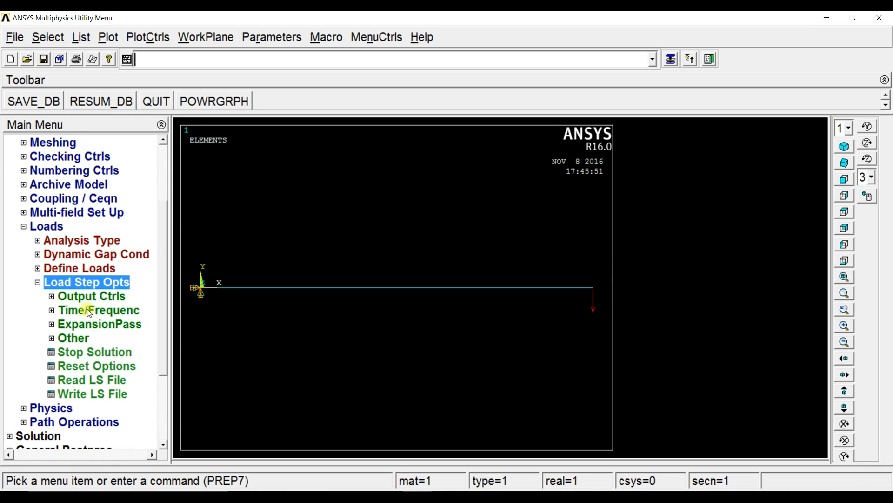
left_click(98, 310)
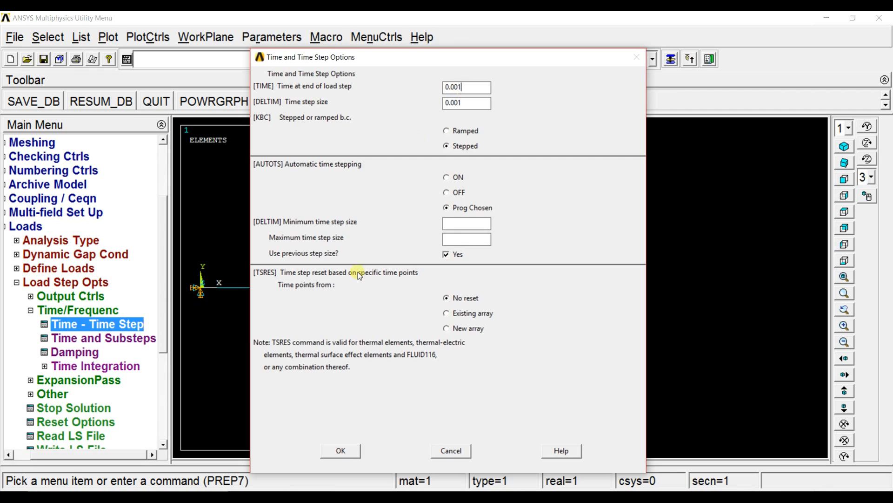
left_click(340, 450)
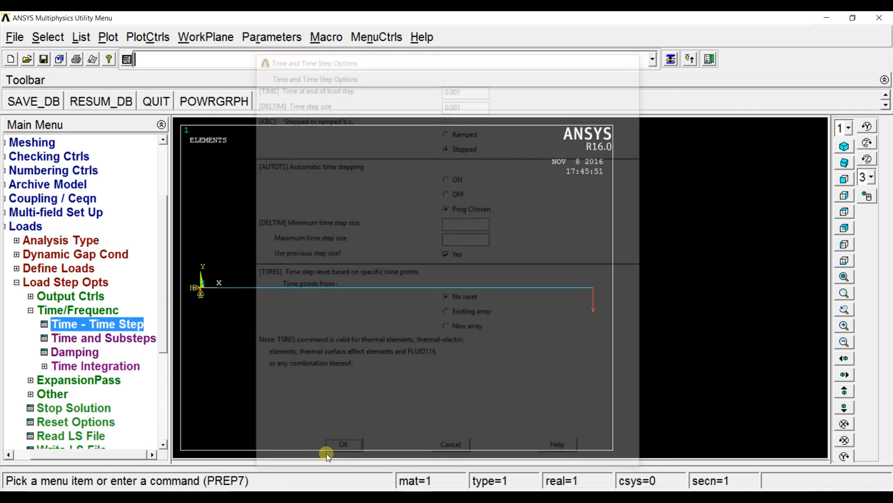
left_click(343, 444)
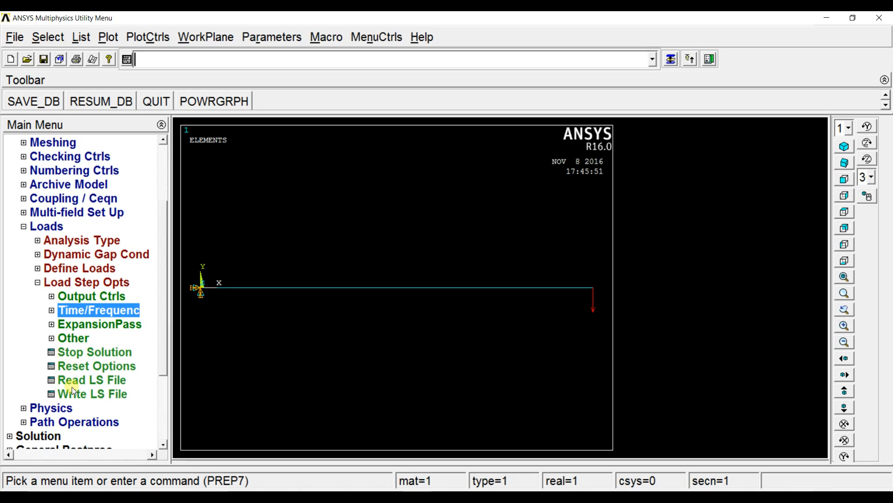
- Write the loading with the end force to load step file 2
left_click(91, 394)
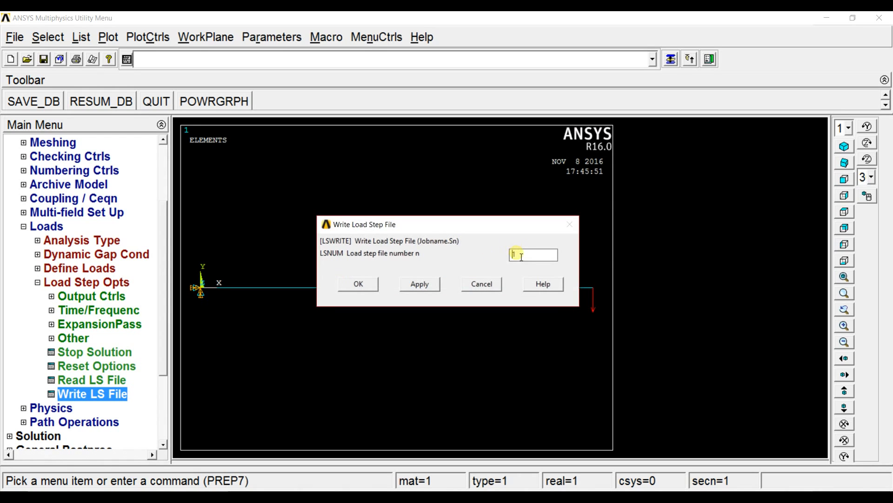
type("2")
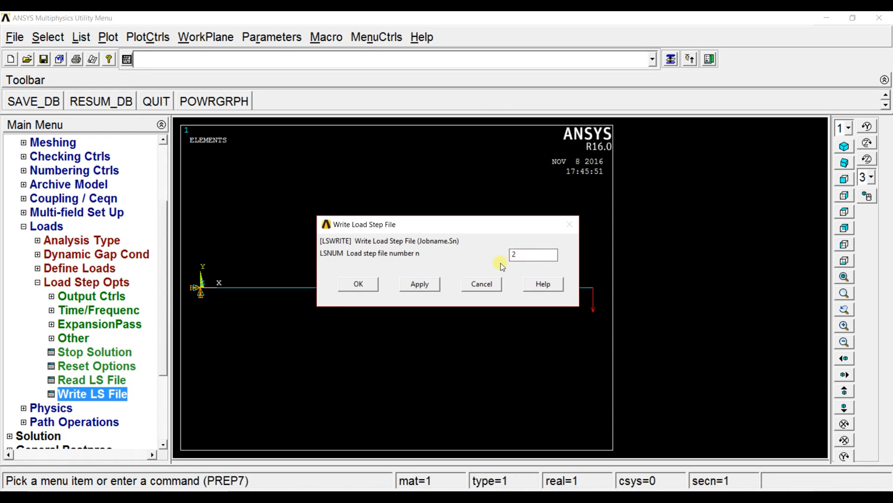
left_click(358, 284)
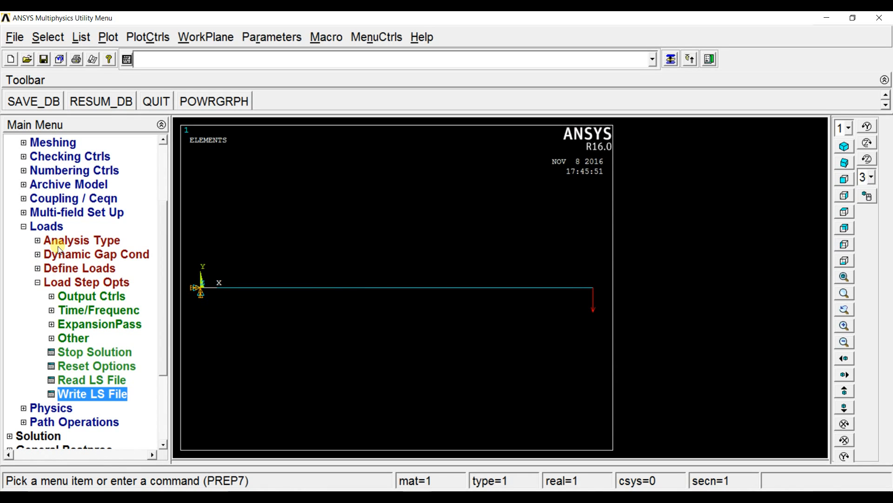
mouse_move(79, 268)
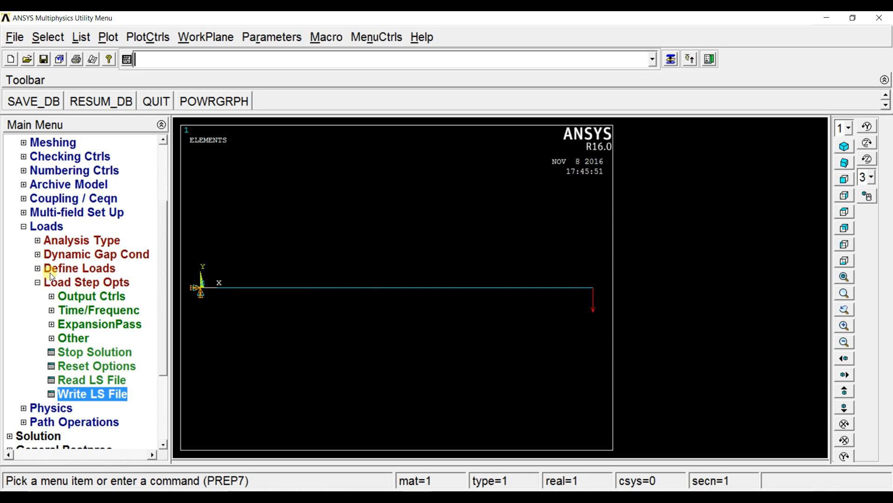
- Delete all forces on keypoints, removing the -100 FY end load
left_click(79, 268)
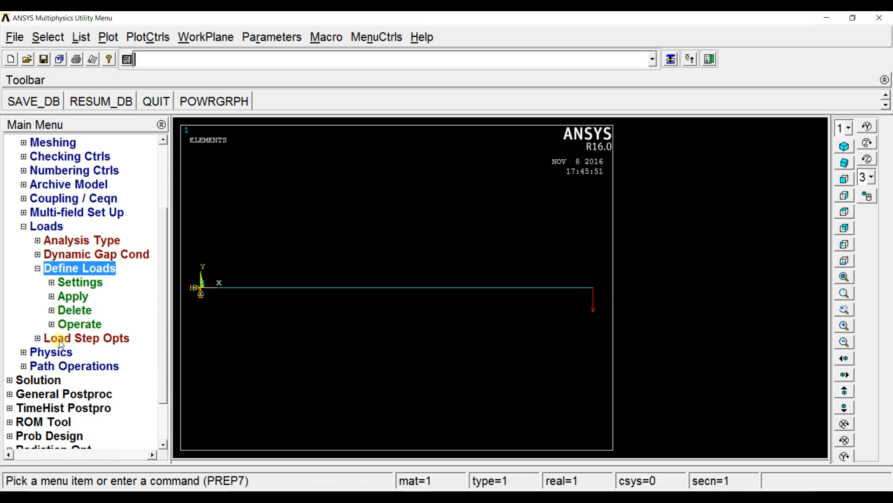
left_click(74, 309)
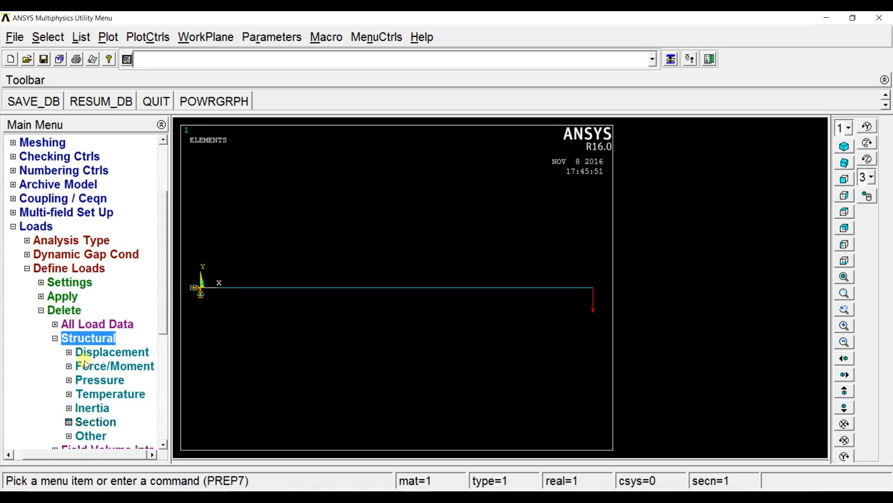
left_click(114, 365)
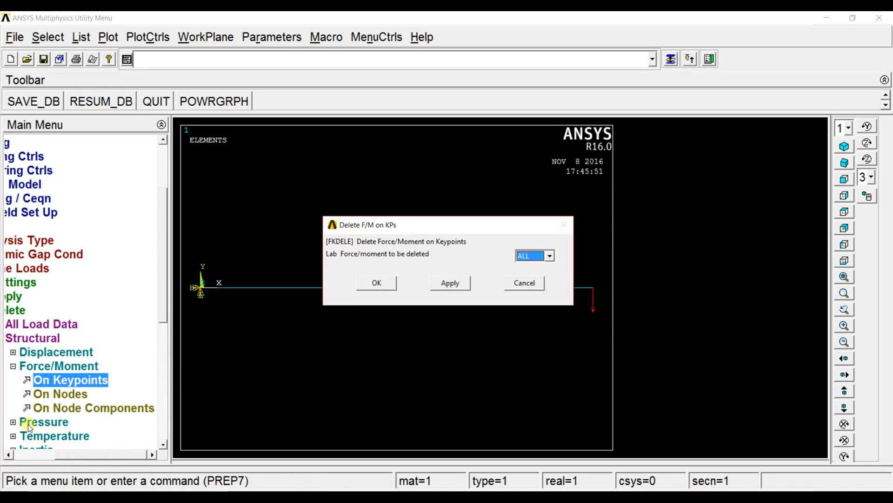
left_click(376, 283)
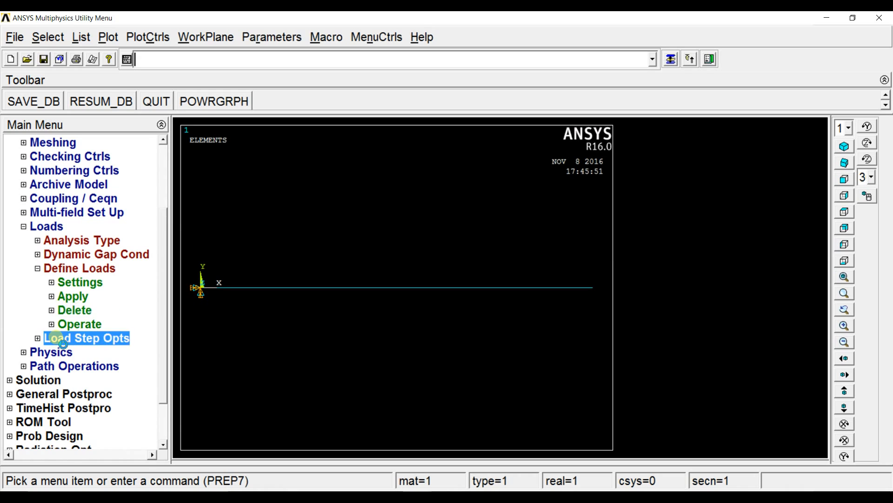
- Set the time at the end of the load step to 1
left_click(86, 337)
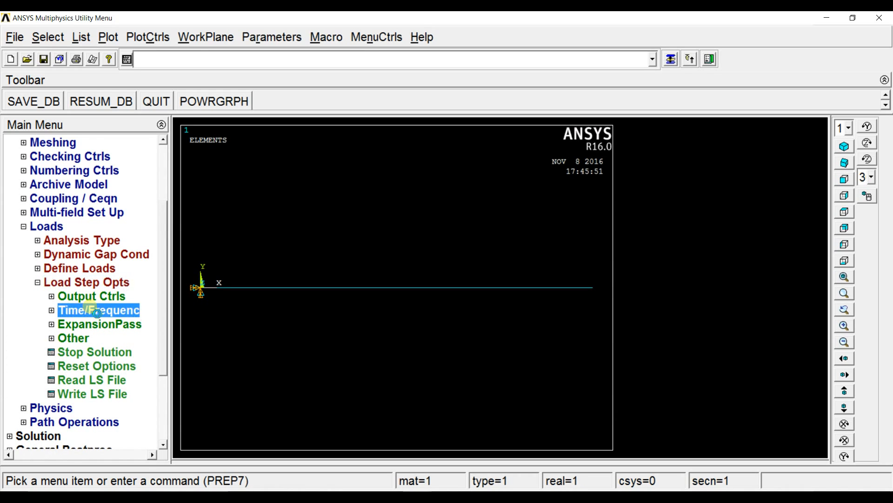
left_click(96, 324)
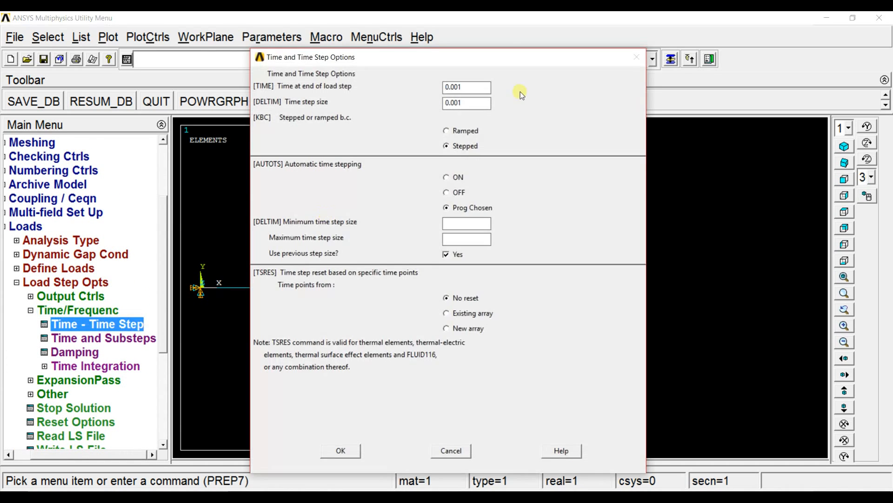
left_click(466, 86)
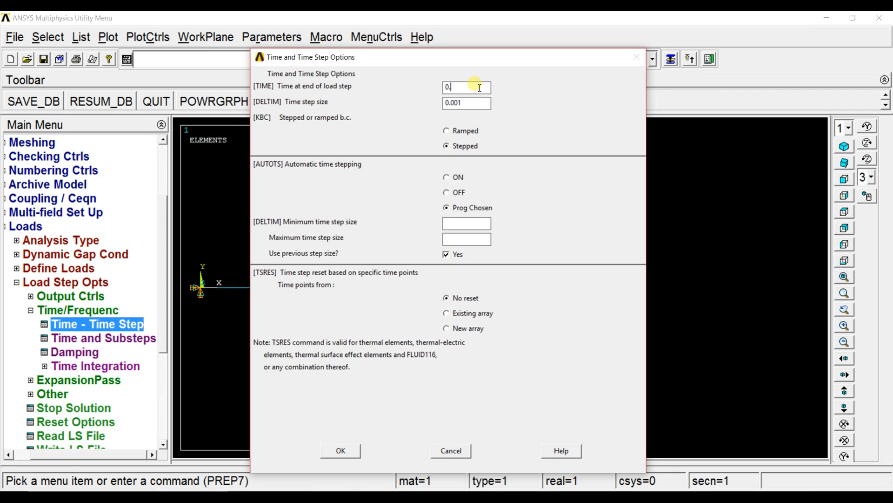
type("1")
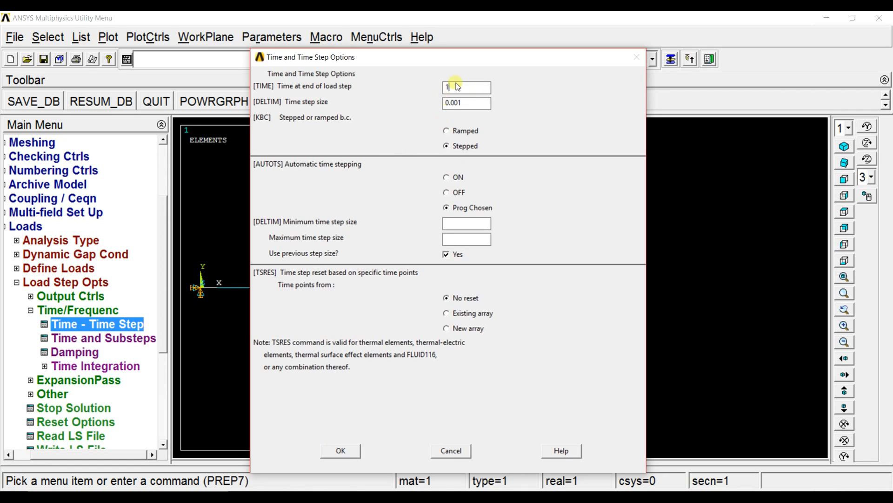
left_click(340, 450)
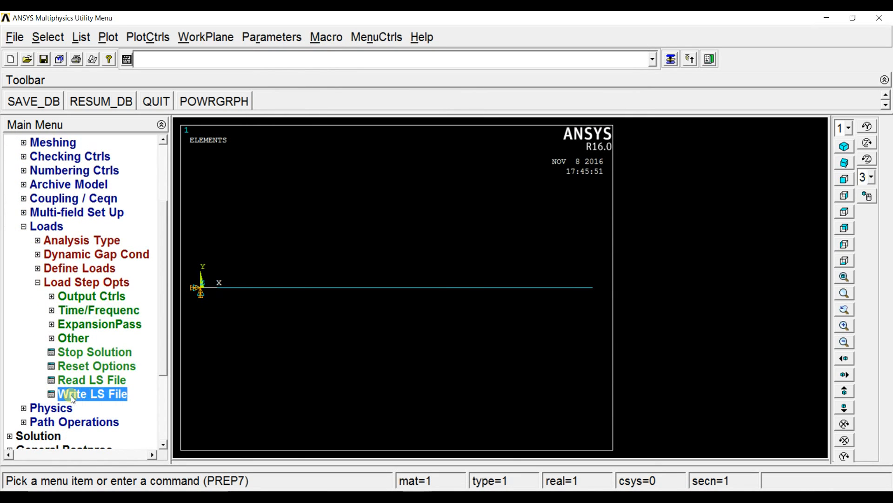
- Write the unloaded step to load step file 3
left_click(92, 394)
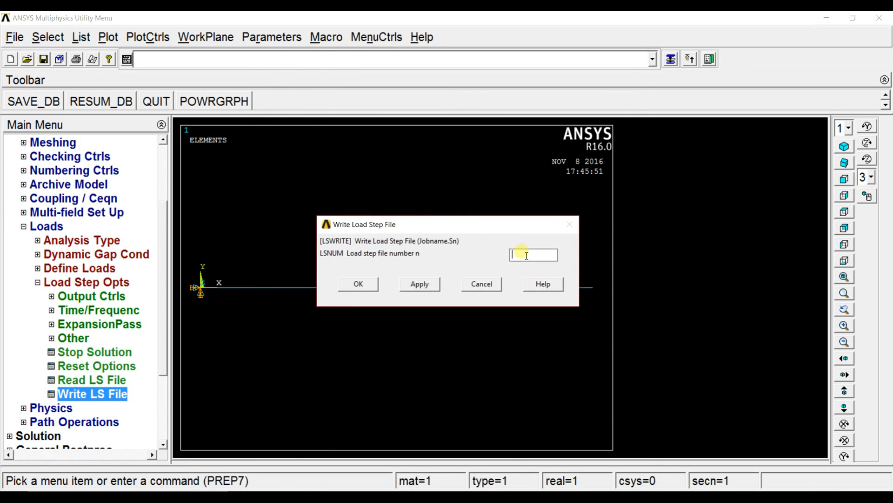
type("3")
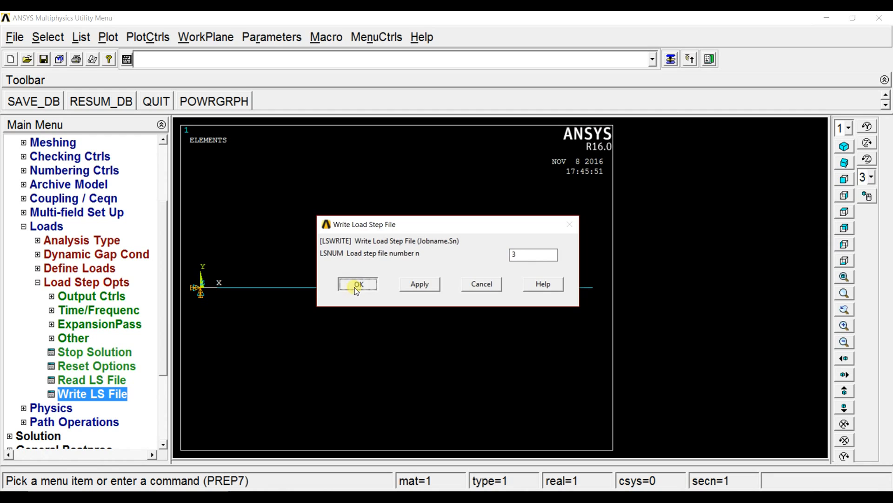
left_click(358, 284)
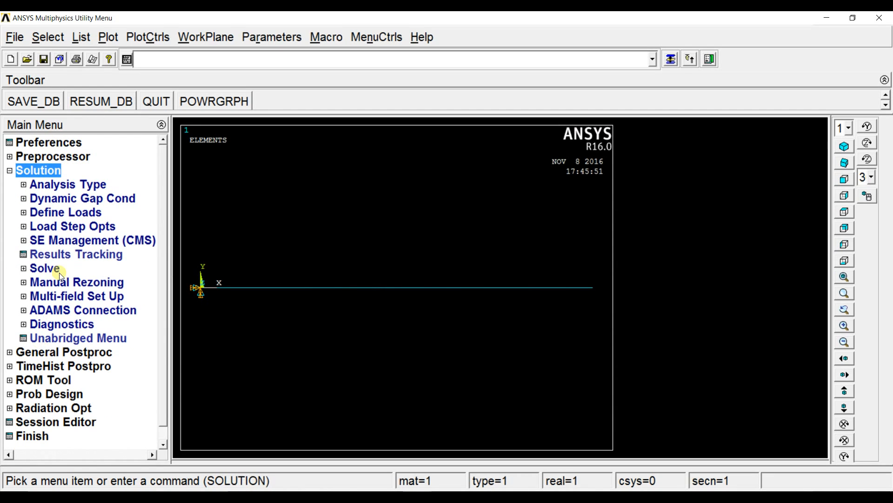
- Solve from load step files 1 through 3, with LSMAX set to 3
left_click(81, 296)
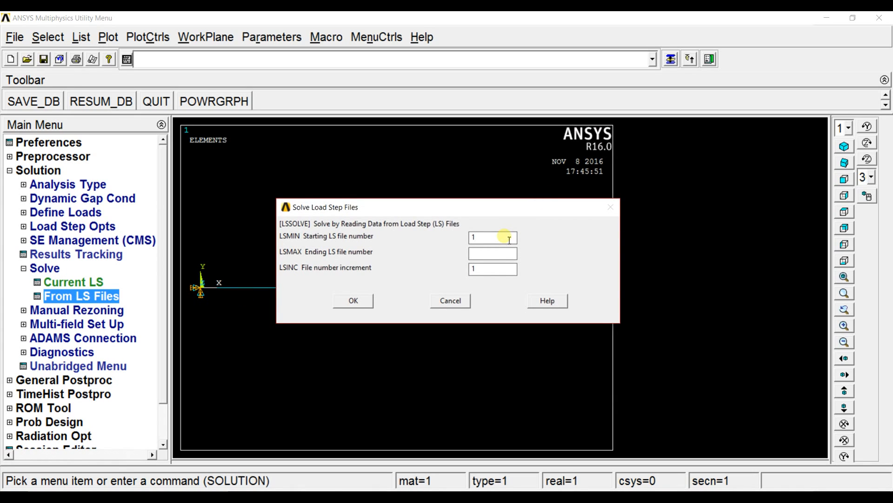
type("3")
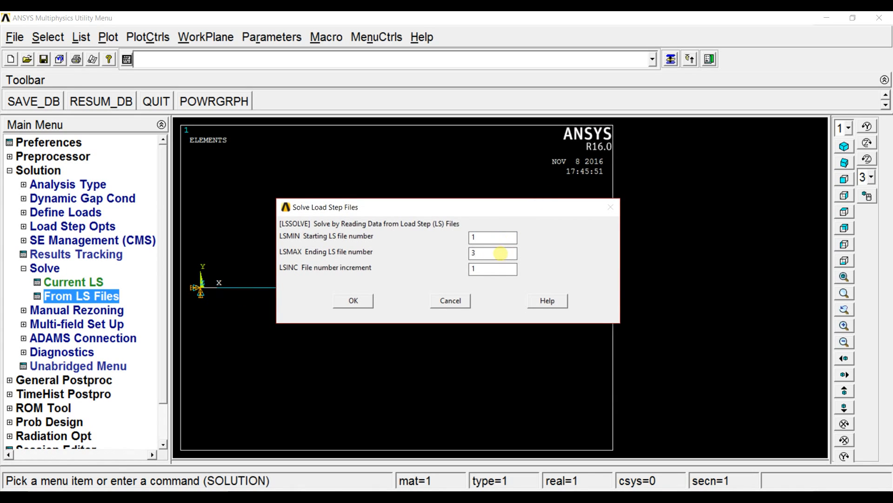
left_click(353, 300)
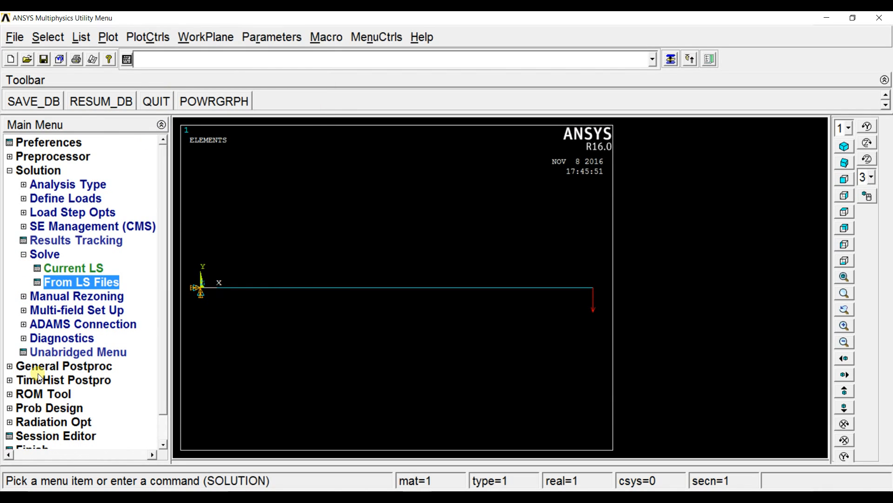
- Graph the TIME variable in Time History Variables and open the Modify Axes settings
left_click(63, 379)
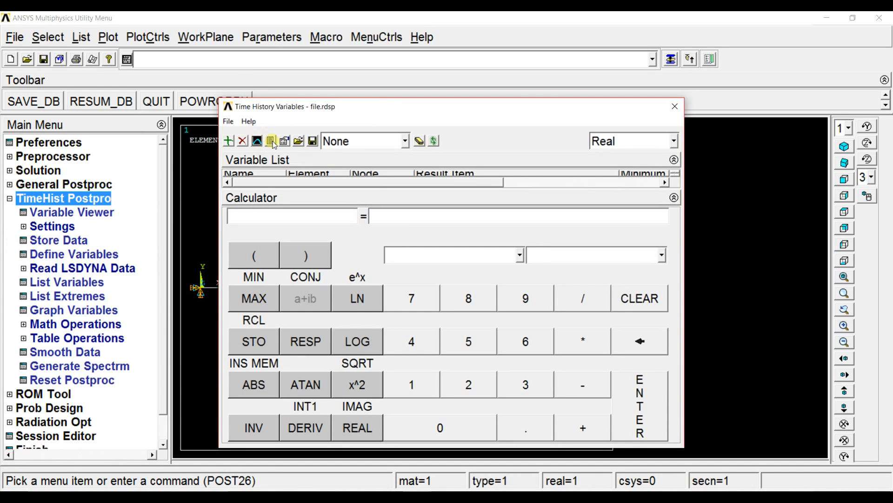
left_click(256, 141)
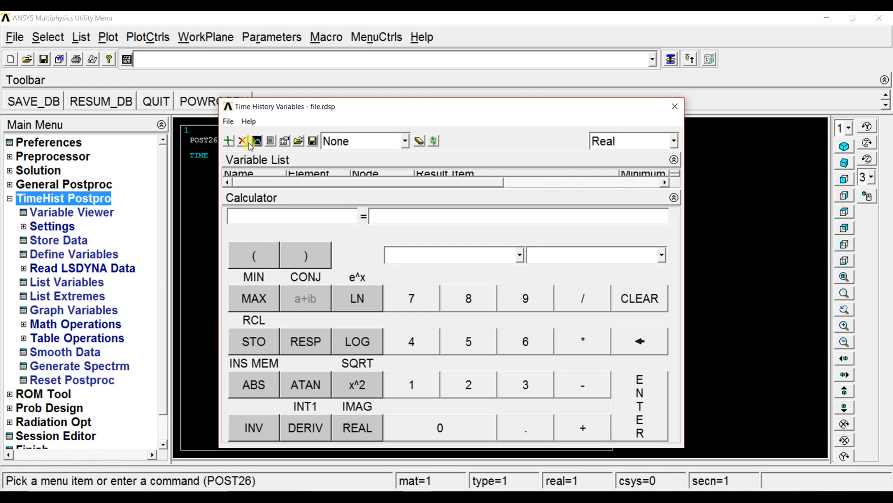
left_click(147, 36)
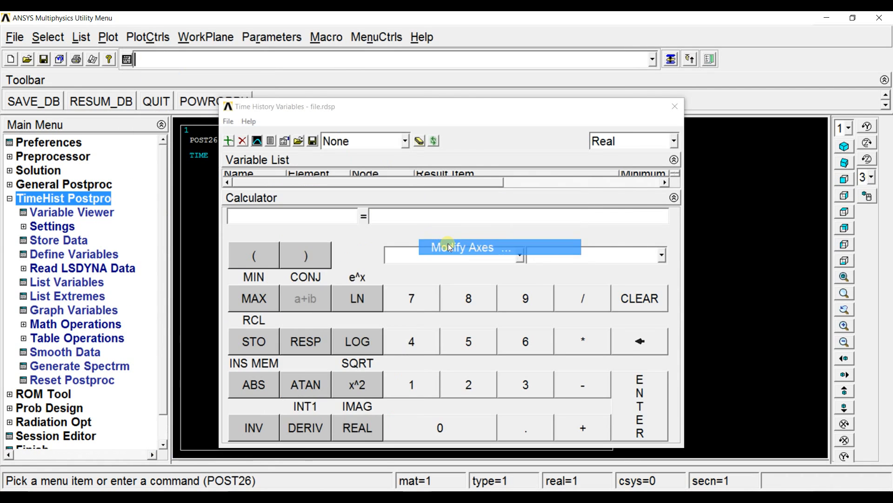
left_click(467, 246)
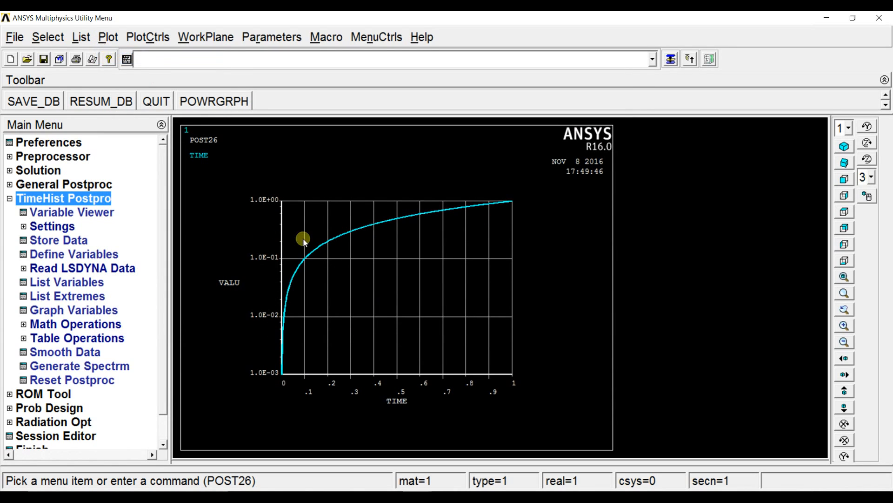
mouse_move(442, 313)
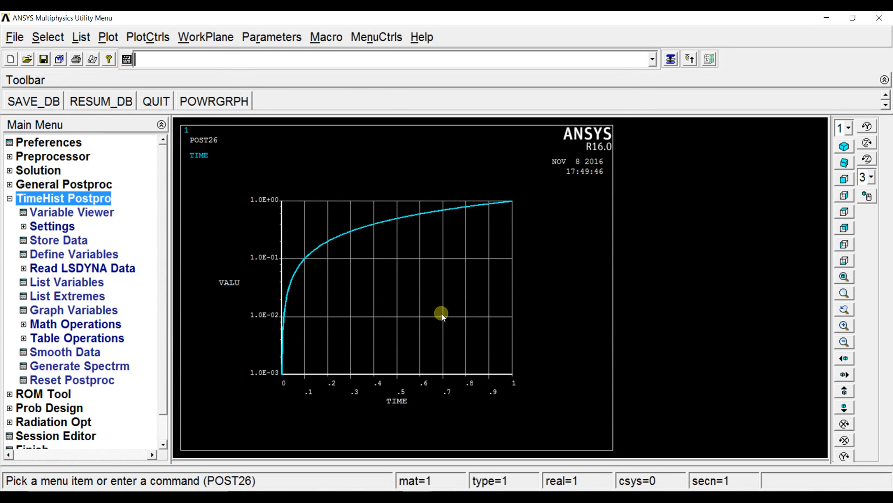
mouse_move(449, 317)
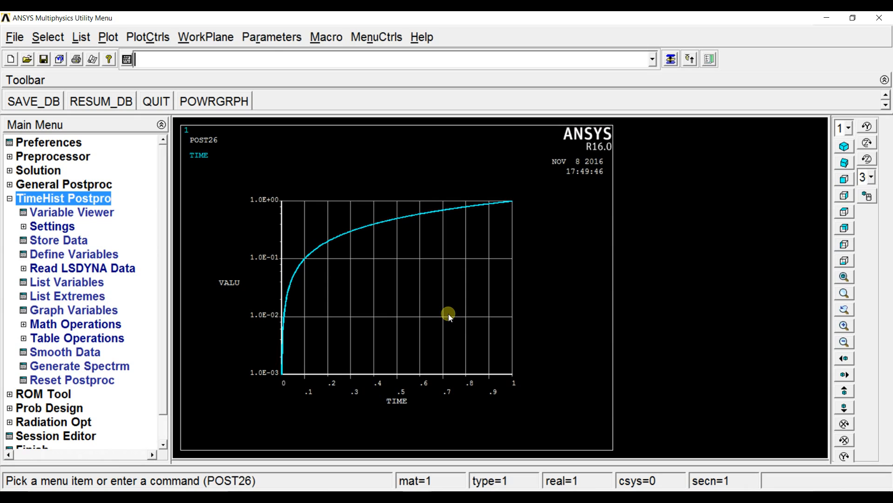